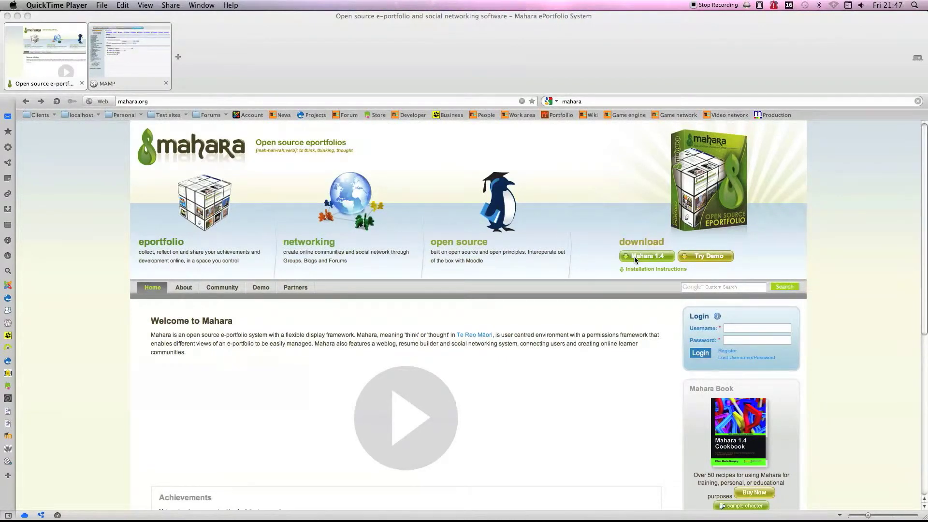
mouse_move(267, 56)
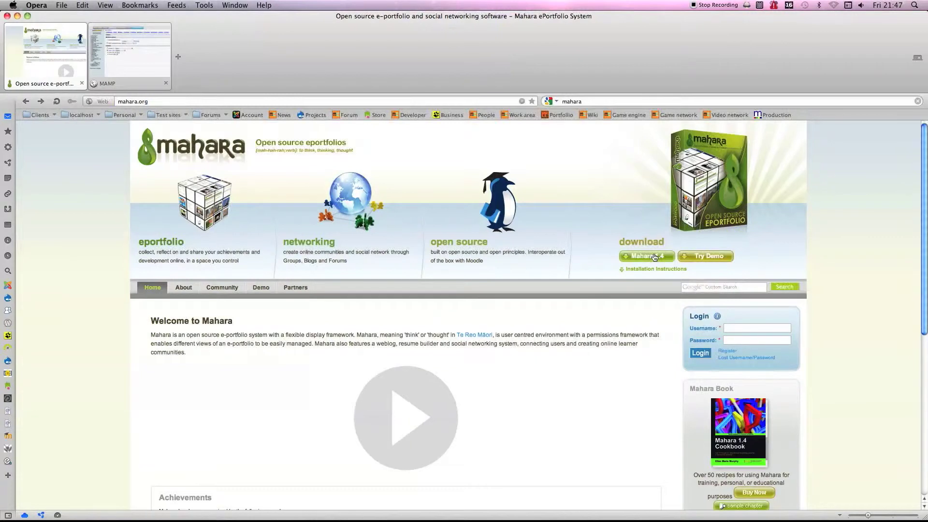
Go from mahara.org to the Launchpad page listing the Mahara 1.4.1 release archives
left_click(644, 256)
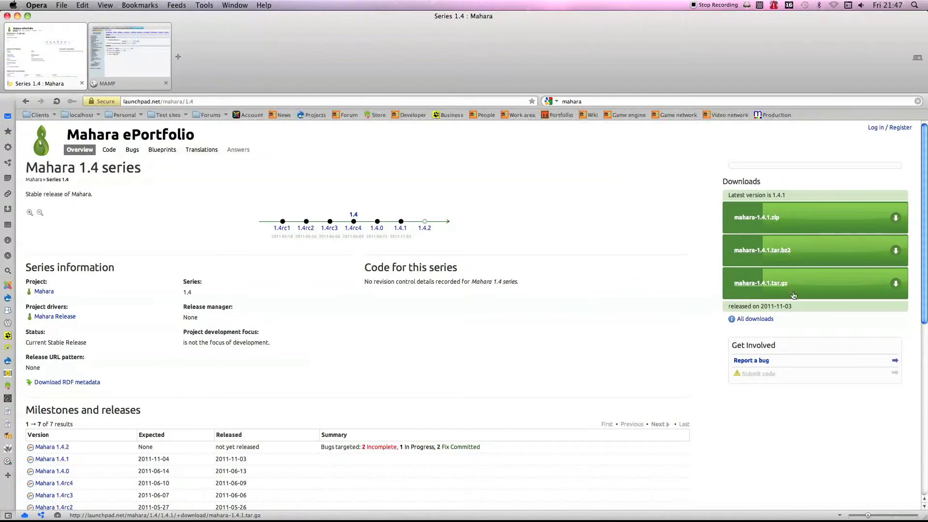
mouse_move(775, 218)
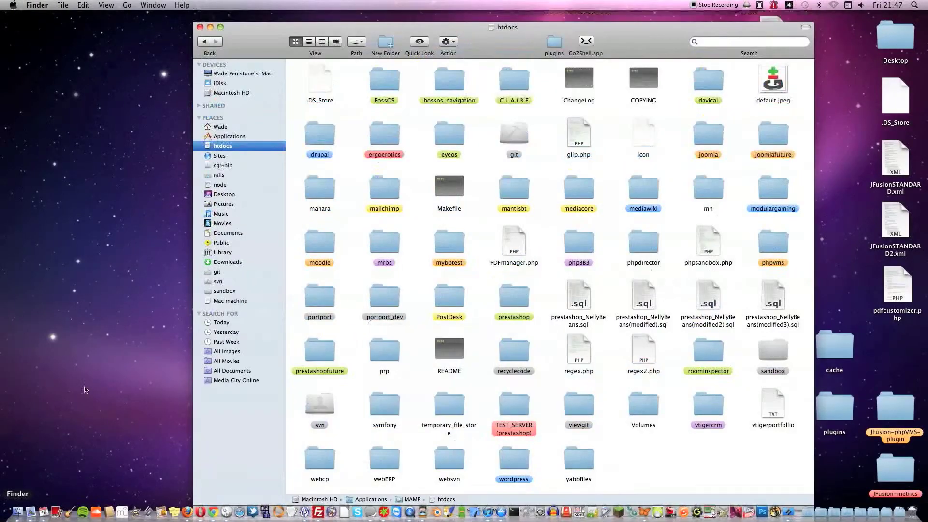
Browse to PHP_software > Mahara and copy the mahara-1.4.1 htdocs folder
left_click(219, 155)
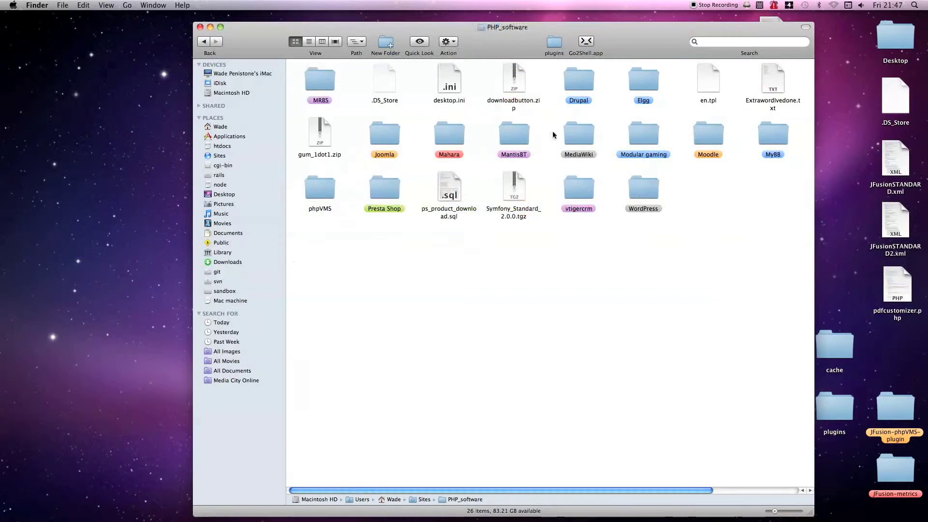
double_click(448, 132)
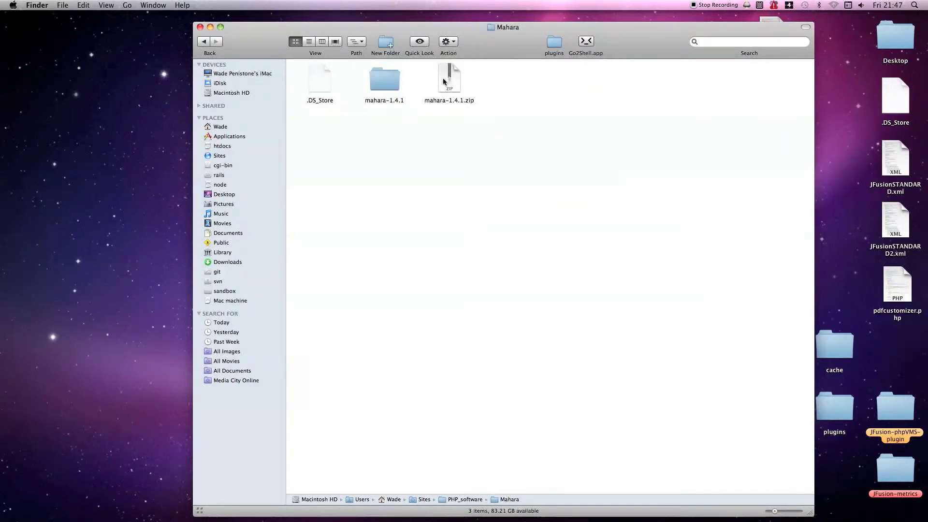
left_click(384, 80)
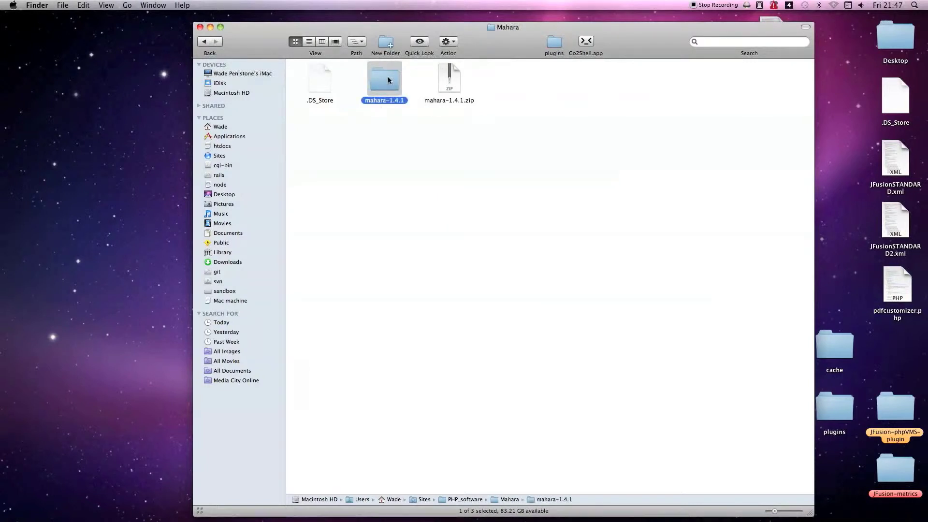
right_click(513, 77)
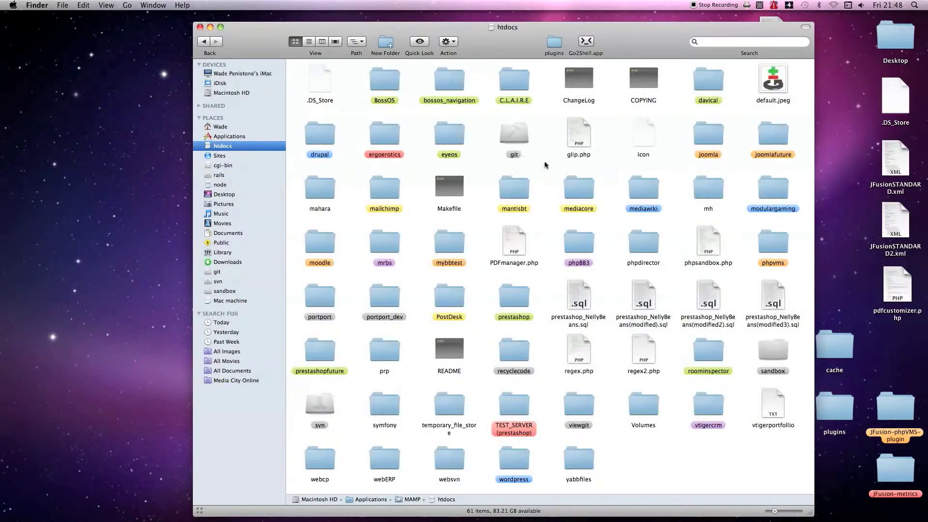
mouse_move(642, 421)
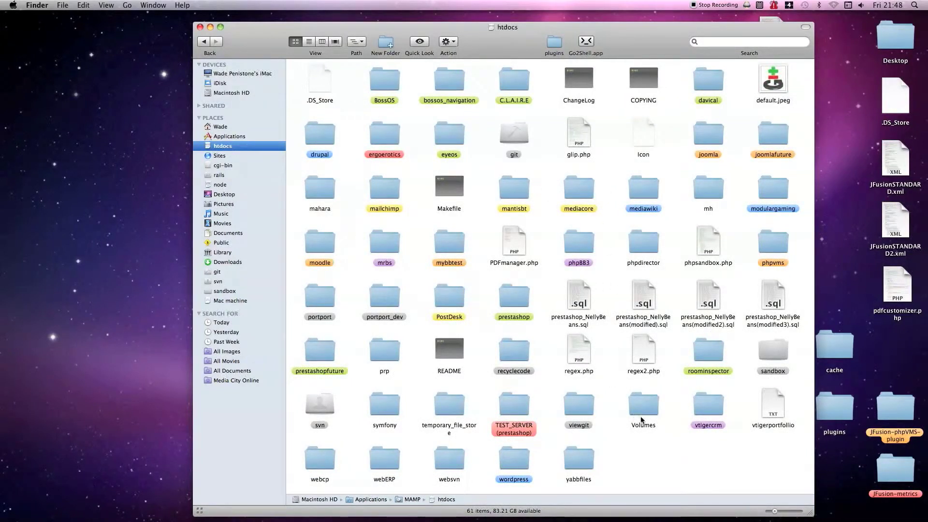
mouse_move(637, 482)
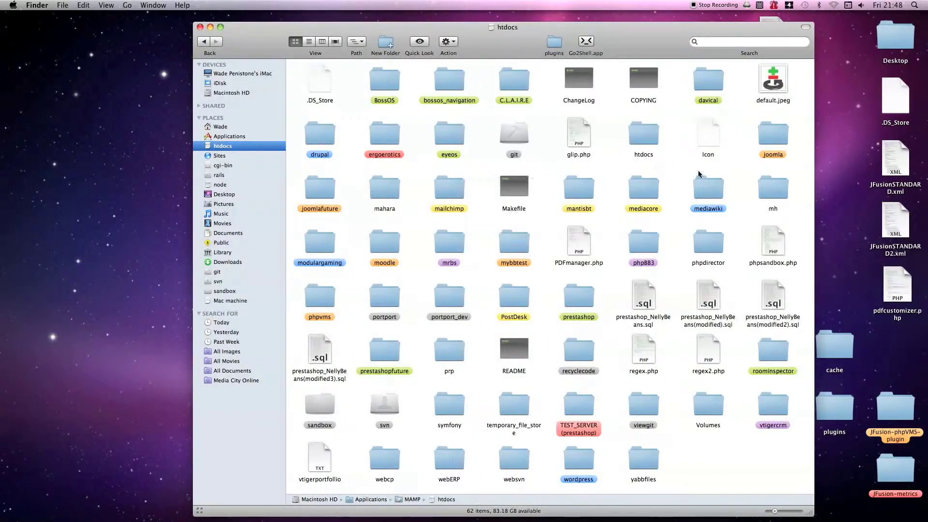
mouse_move(633, 198)
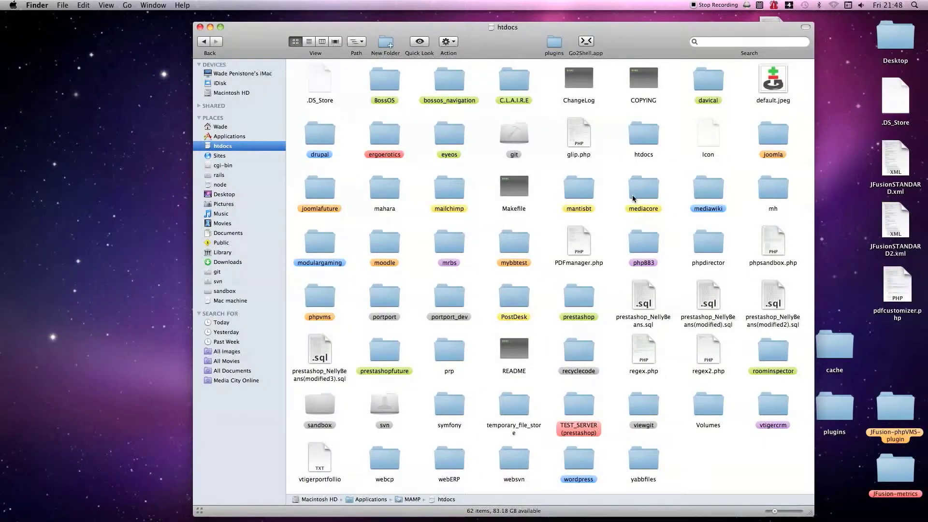
mouse_move(723, 313)
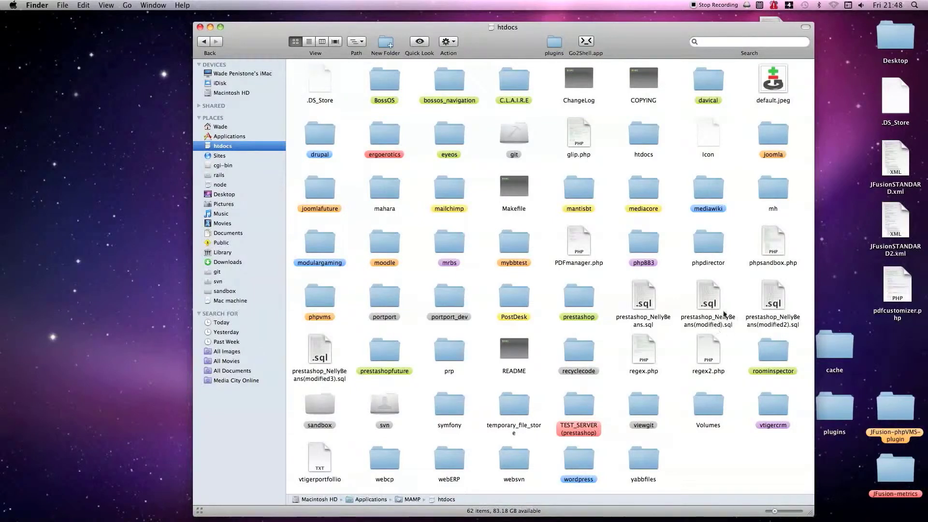
mouse_move(364, 262)
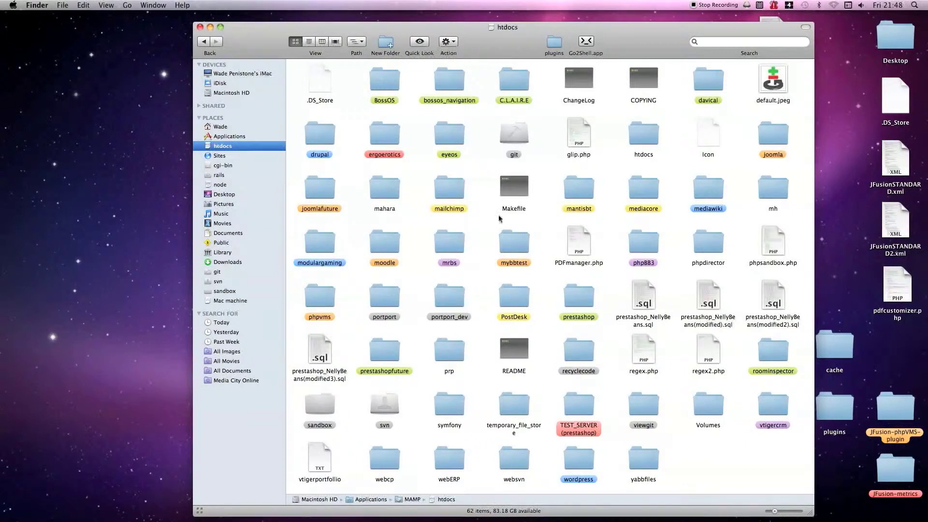
mouse_move(534, 377)
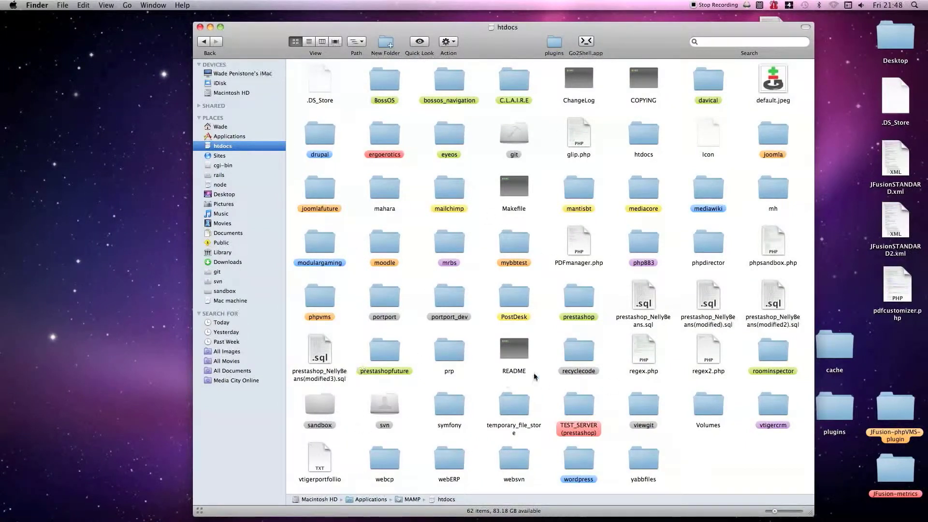
mouse_move(693, 434)
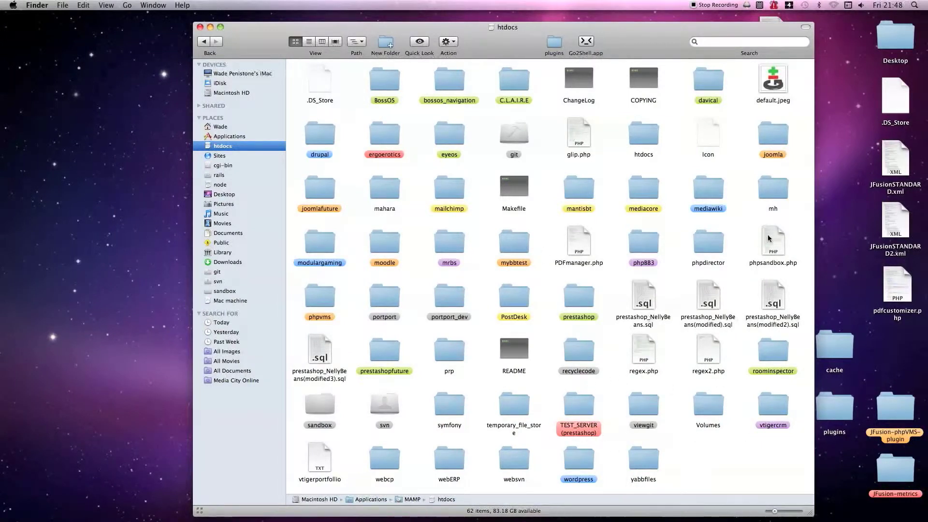
mouse_move(706, 175)
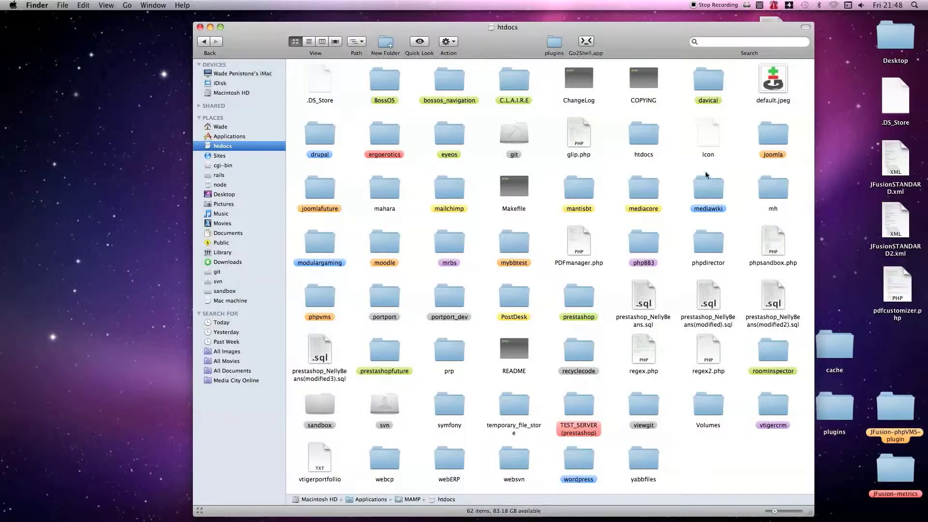
Check the htdocs folder pasted into Applications/MAMP/htdocs and return to MAMP's htdocs
left_click(642, 137)
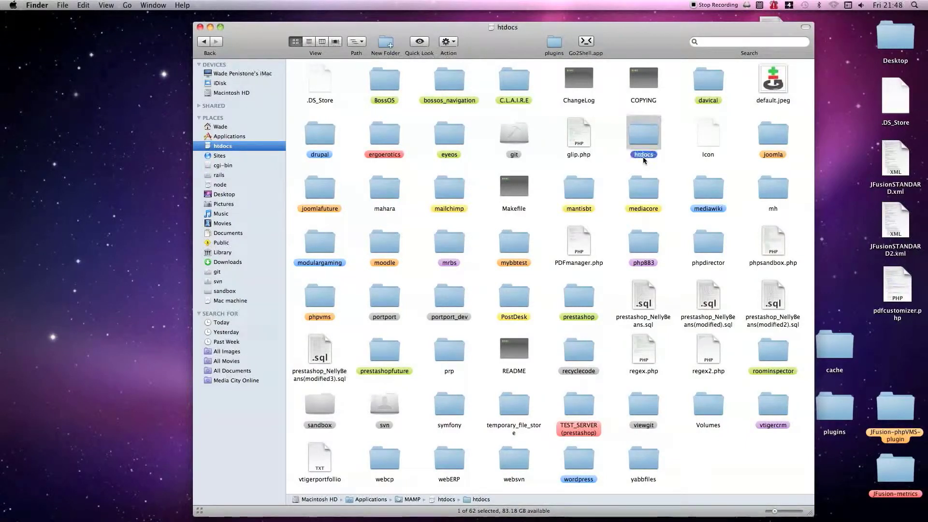
double_click(643, 133)
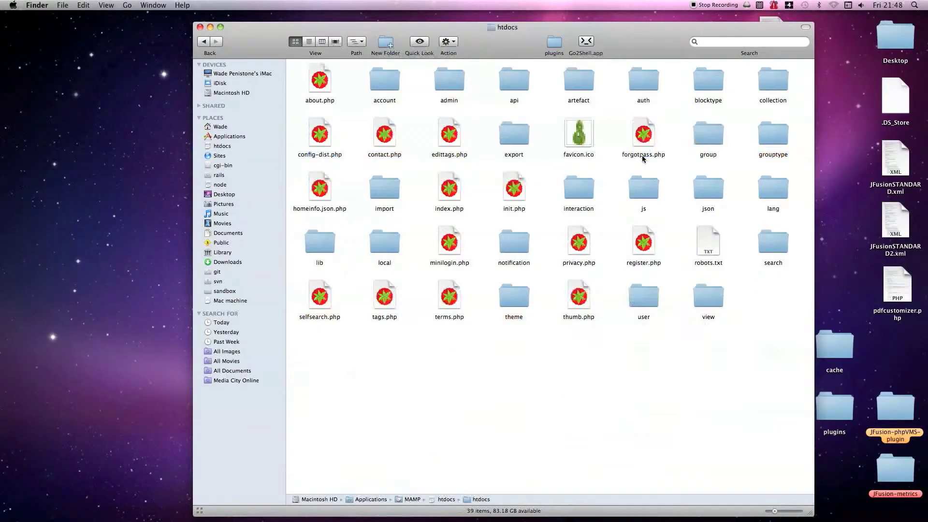
left_click(223, 146)
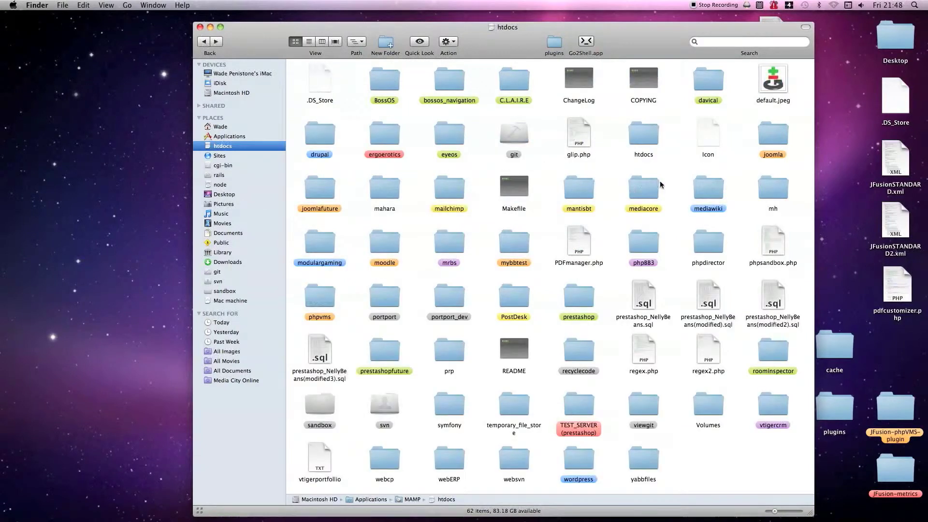
Rename the folder to portfollio and duplicate its config-dist.php as config.php, opening it for editing
left_click(643, 132)
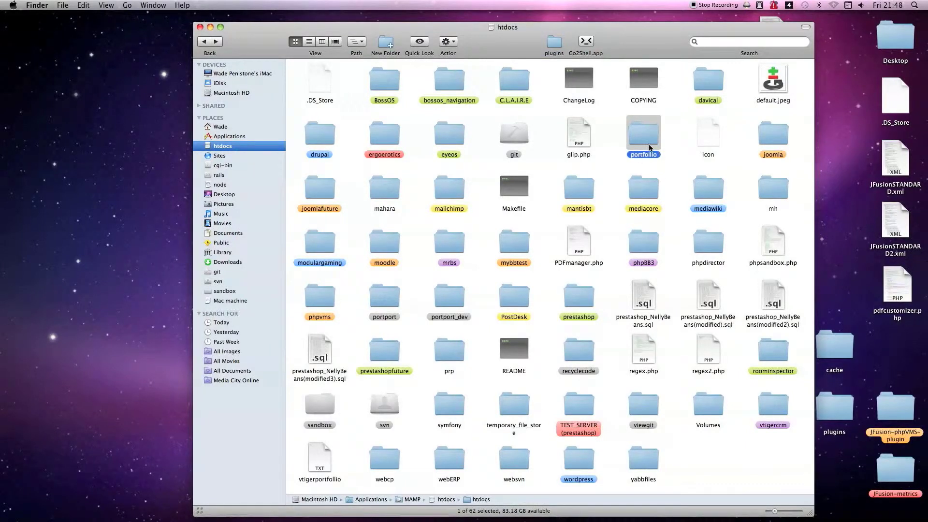
double_click(644, 130)
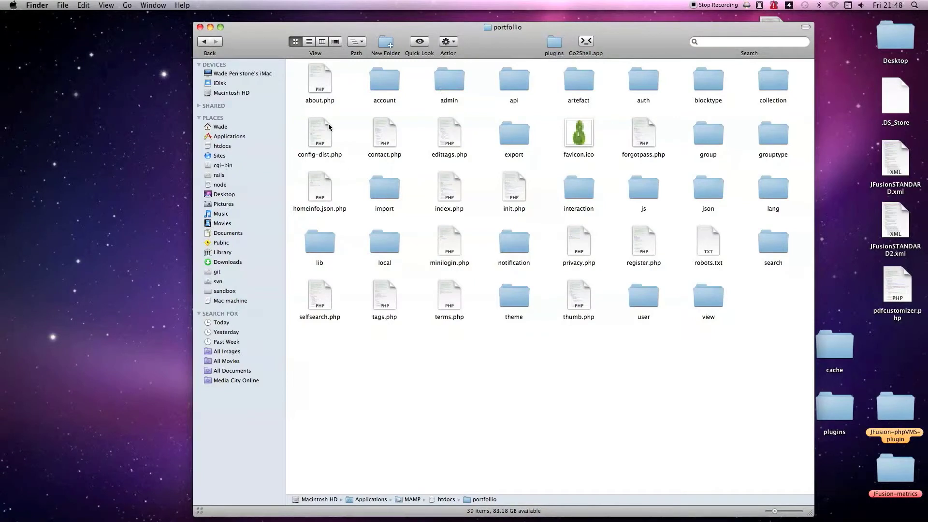
left_click(318, 130)
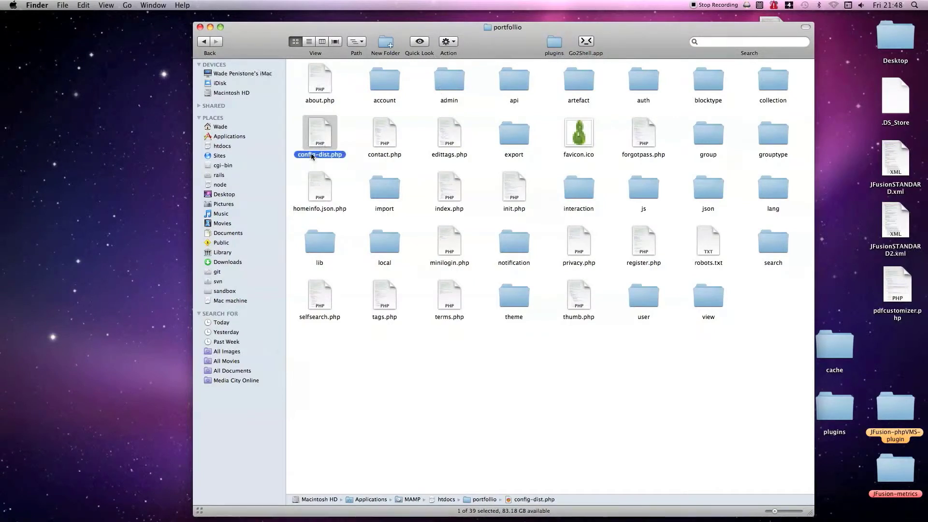
right_click(320, 132)
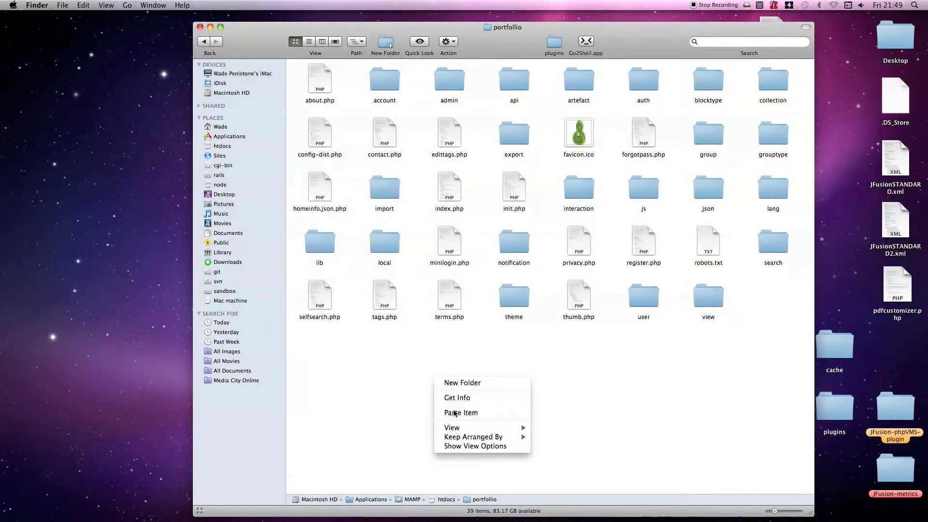
left_click(460, 413)
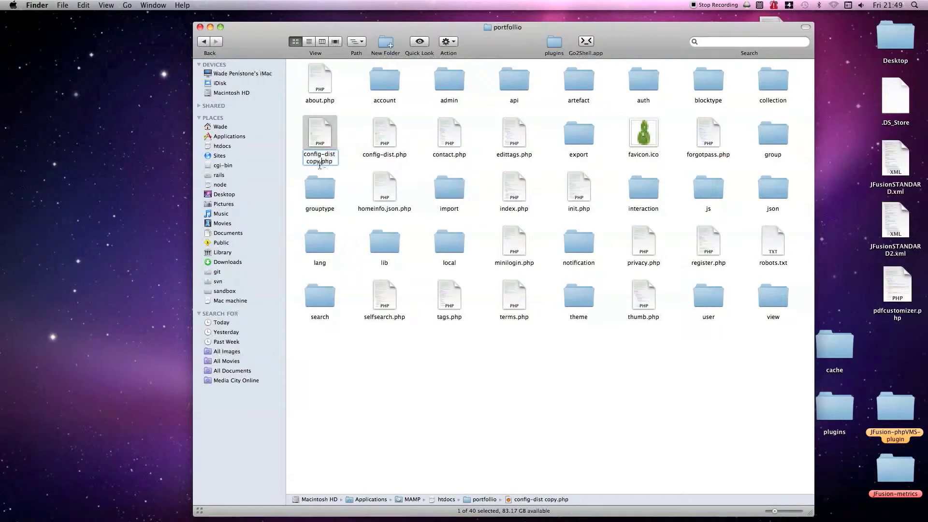
left_click(320, 157)
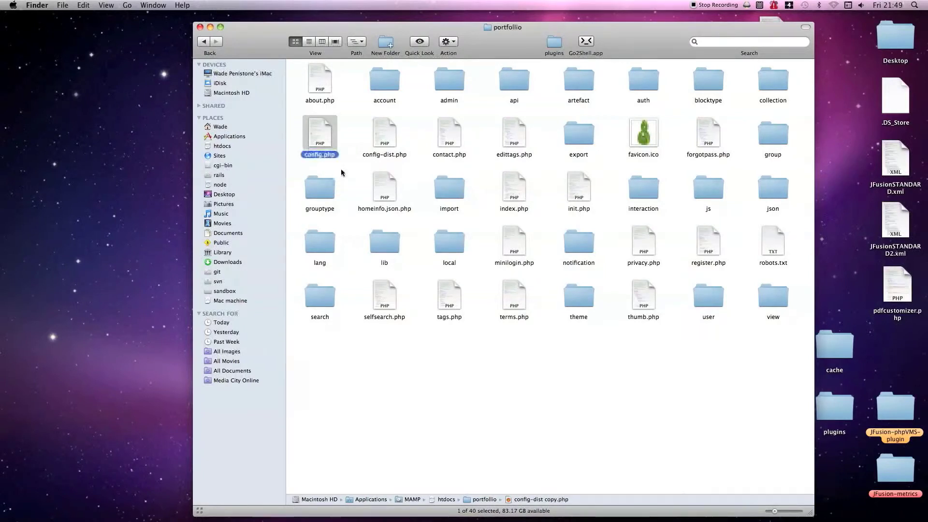
left_click(384, 133)
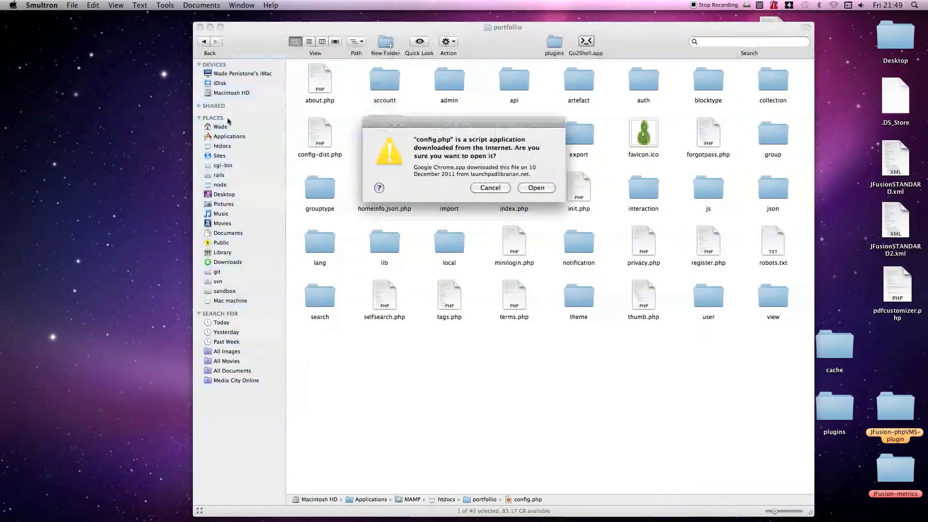
In config.php, replace the postgres8 dbtype value with mysql5
left_click(535, 188)
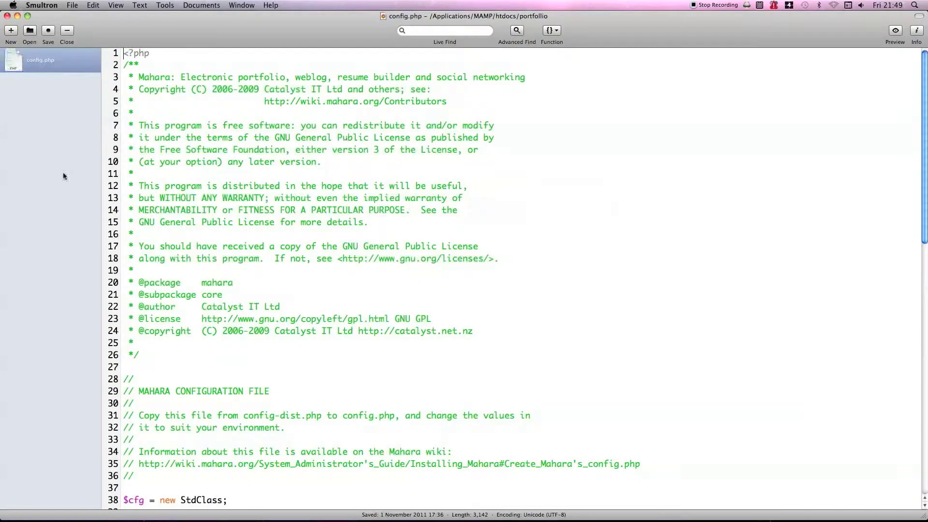
scroll("down", 3)
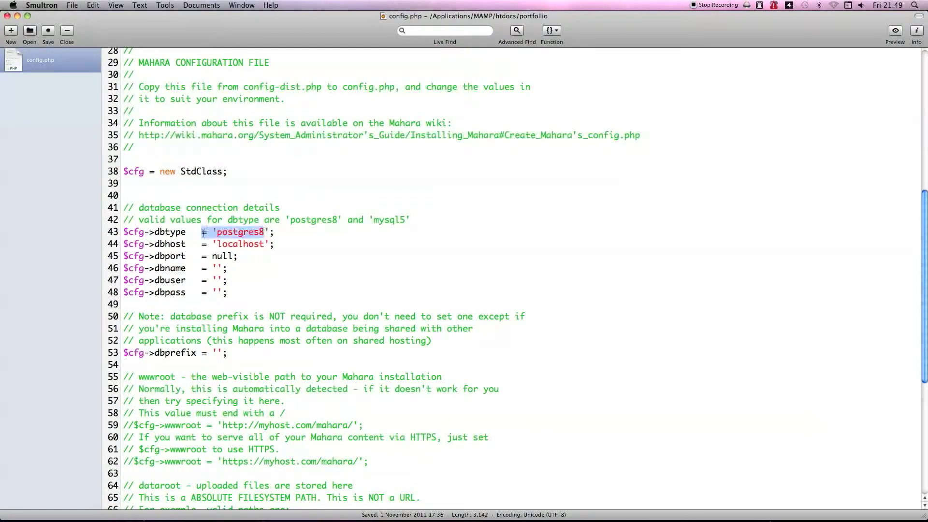
double_click(240, 231)
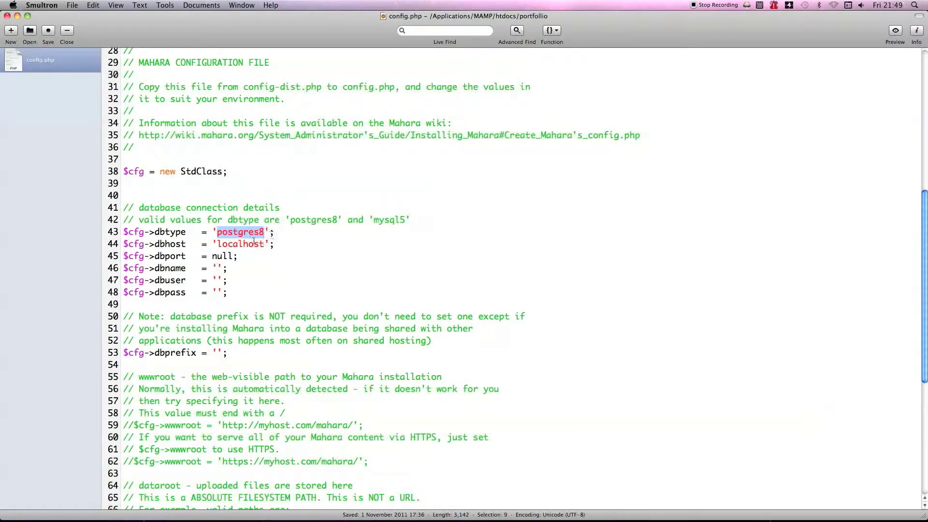
key("Delete")
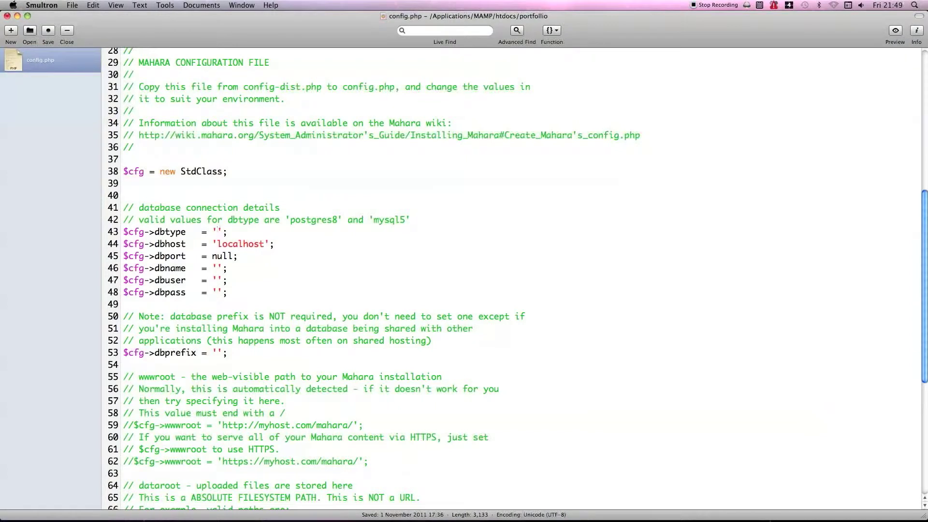
type("mysql")
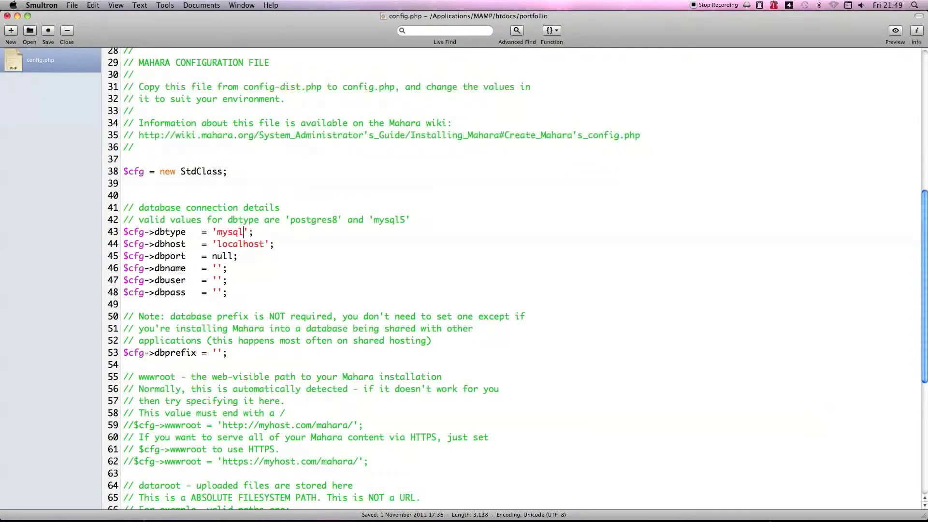
type("5")
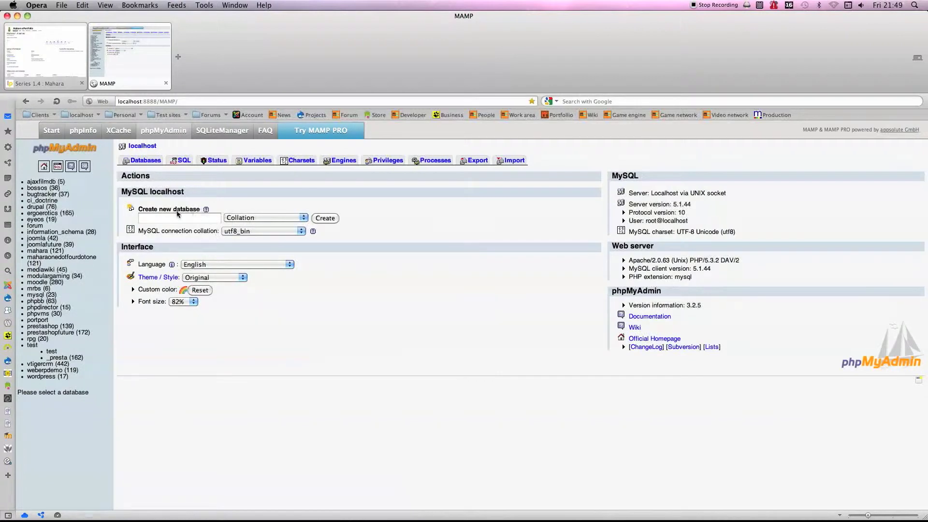
Create a new phpMyAdmin database named portfollio with utf8_bin collation, then return to config.php in Smultron
left_click(262, 217)
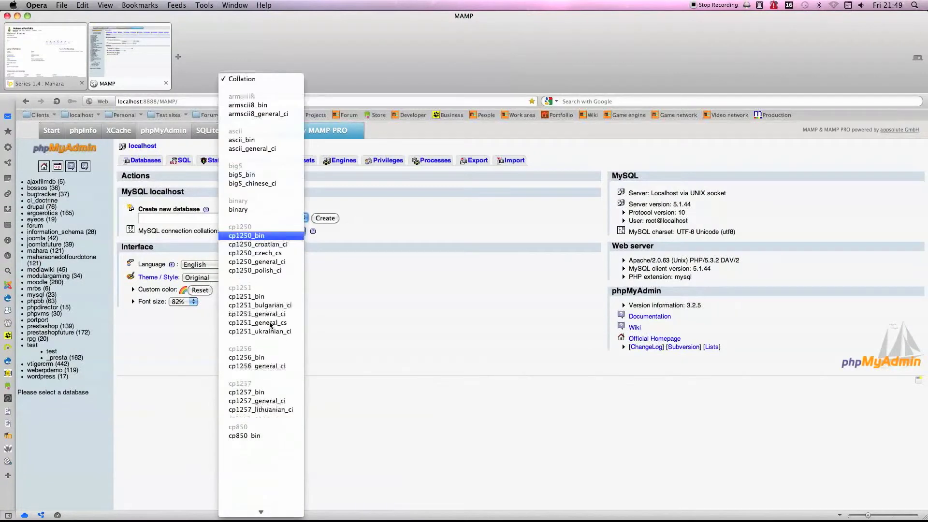
scroll("down", 3)
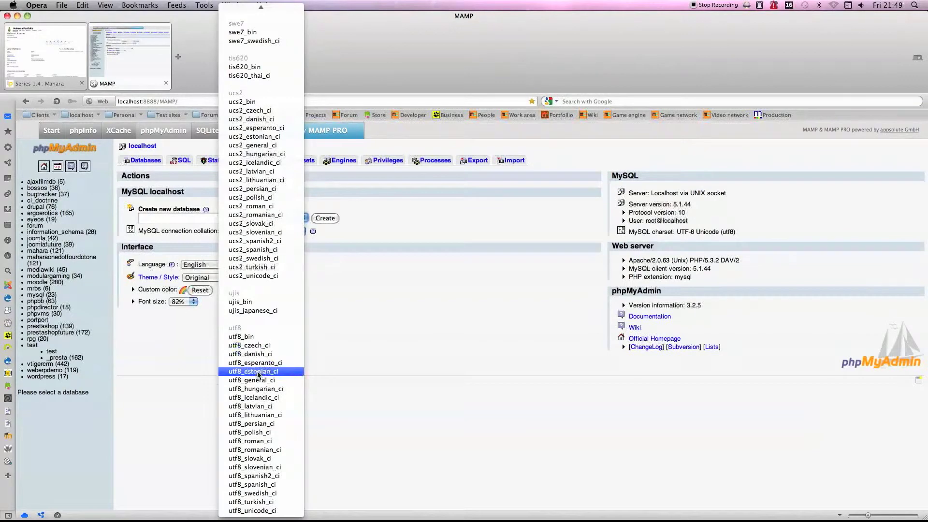
left_click(240, 336)
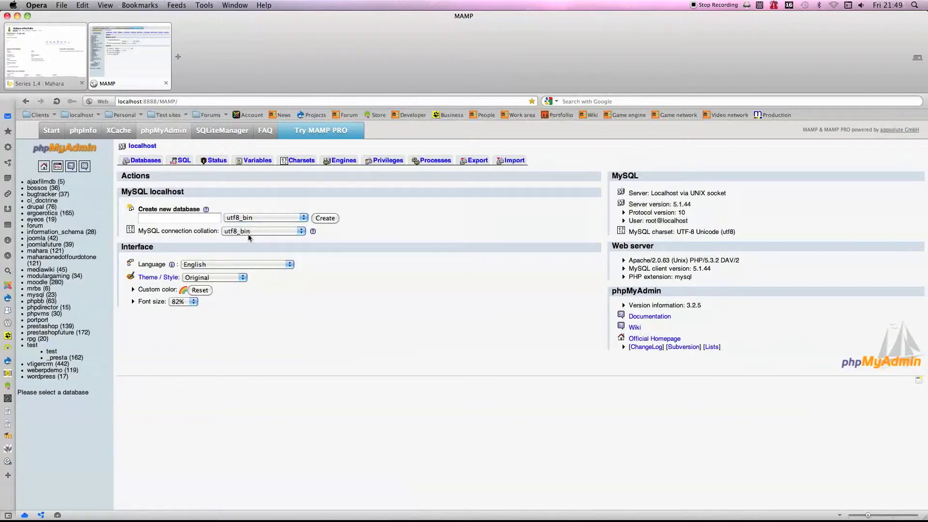
left_click(179, 217)
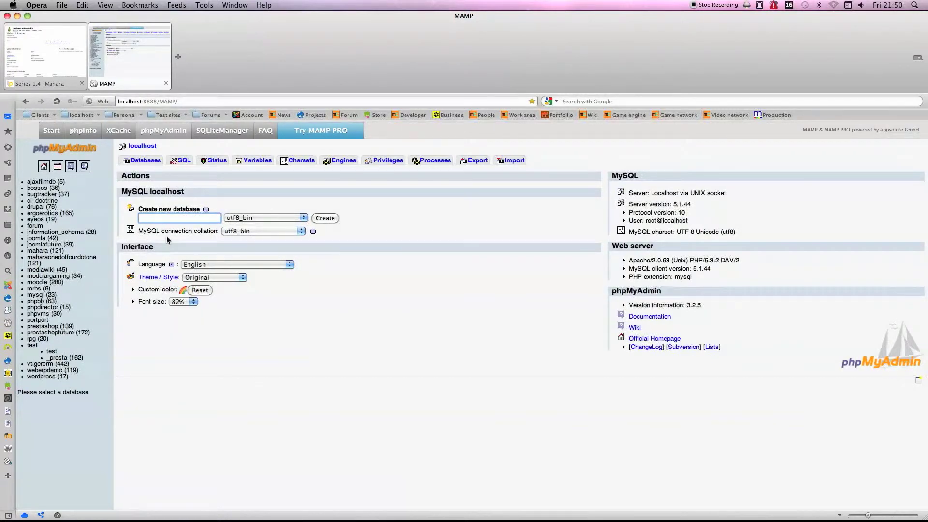
type("portf")
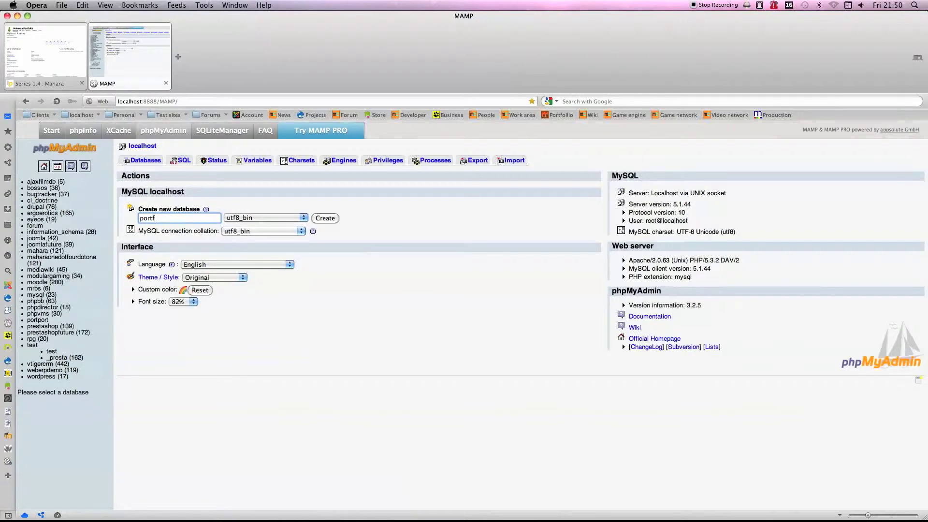
type("ollio")
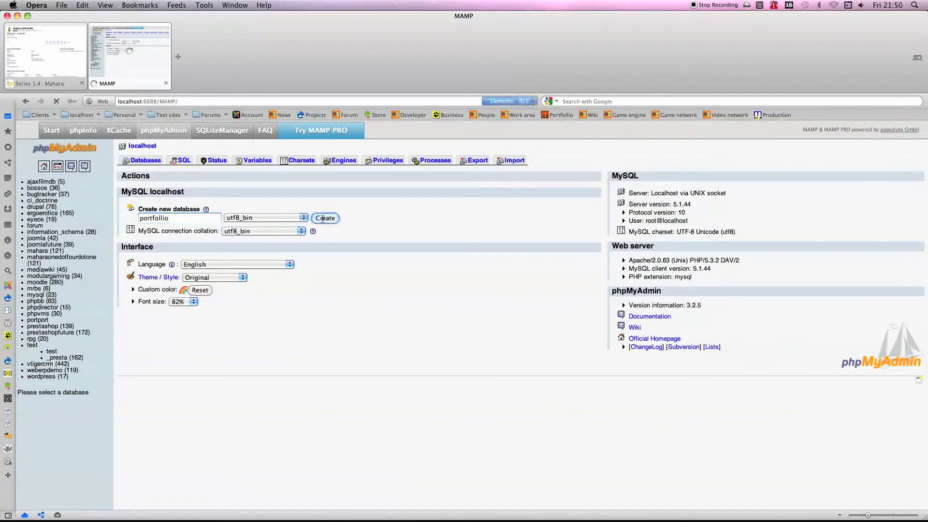
left_click(324, 218)
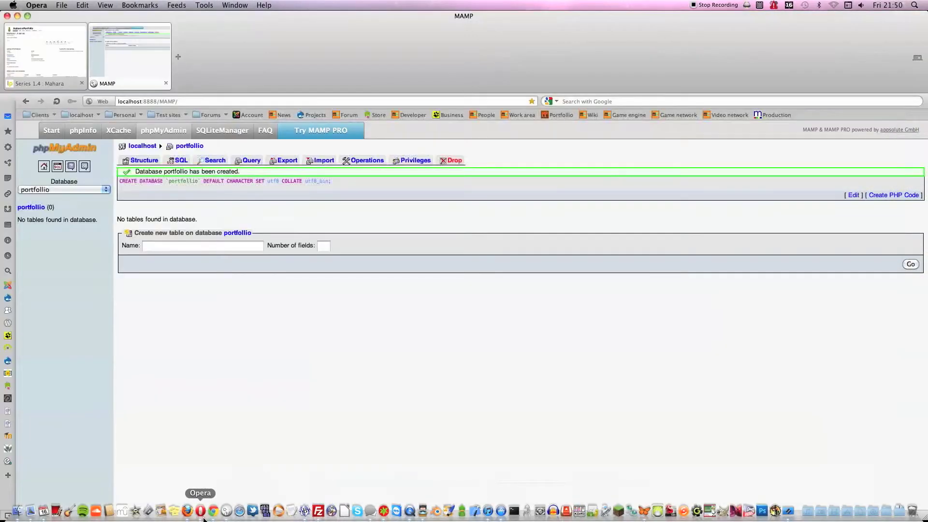
left_click(202, 245)
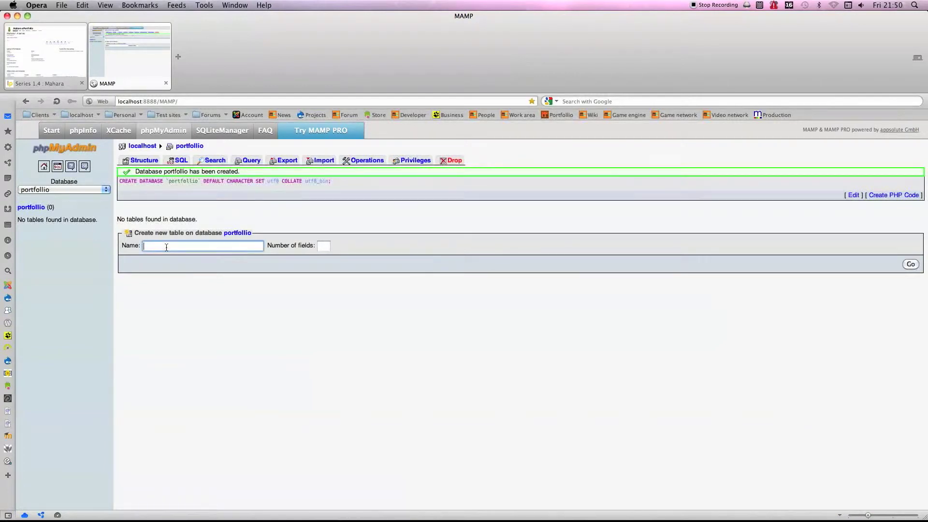
left_click(44, 56)
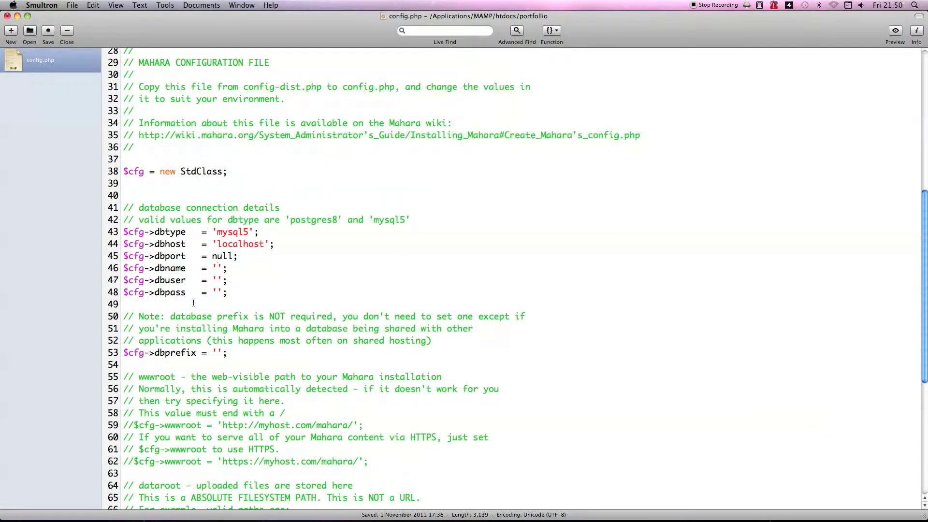
type("portfo")
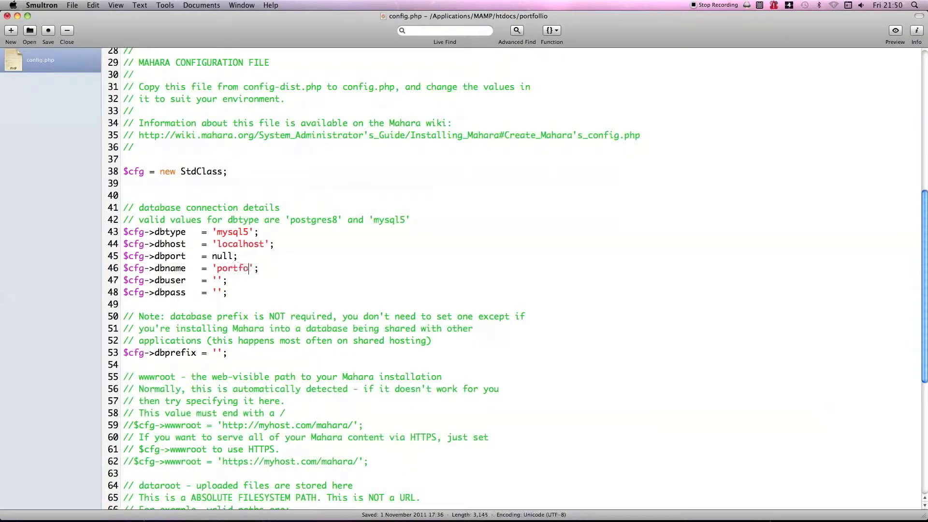
type("li")
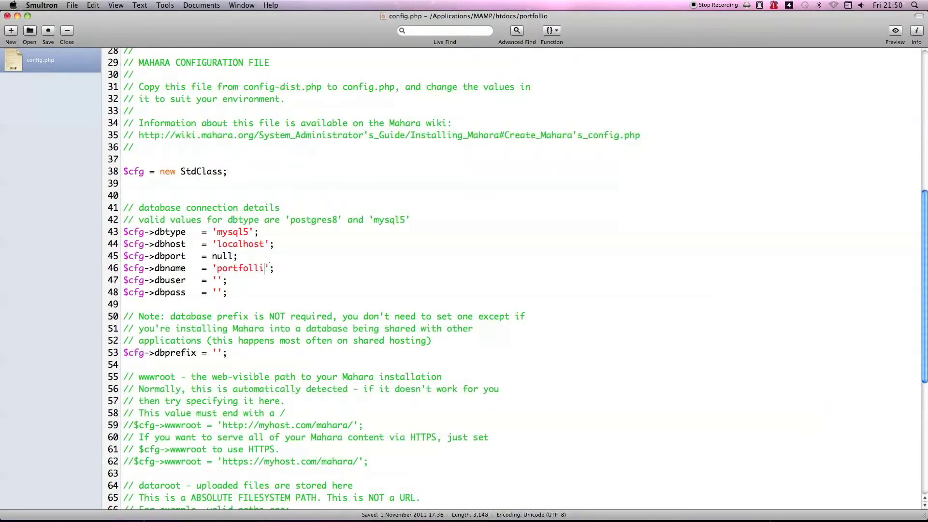
type("o")
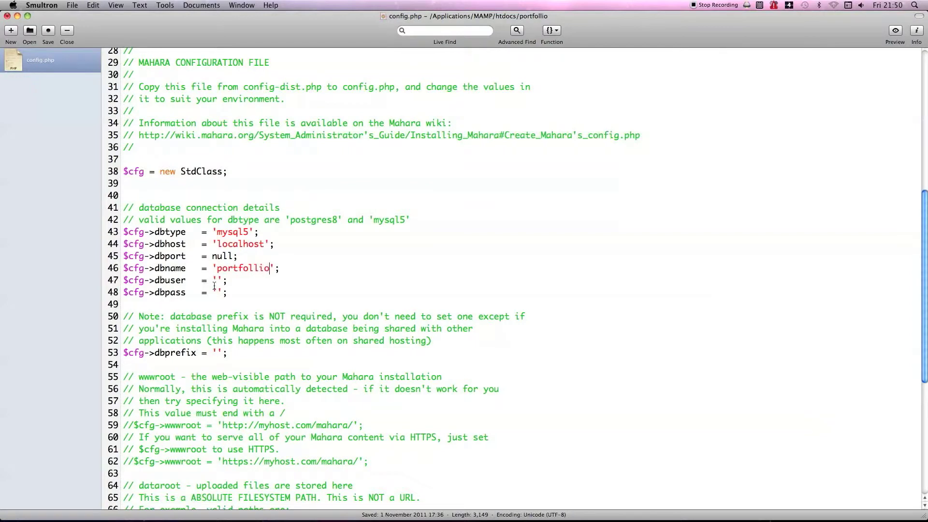
type("r")
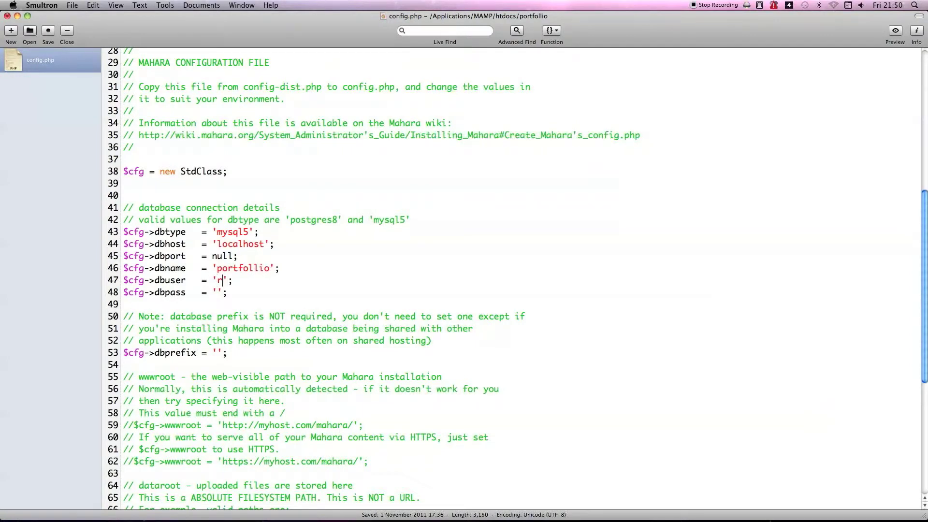
type("oot")
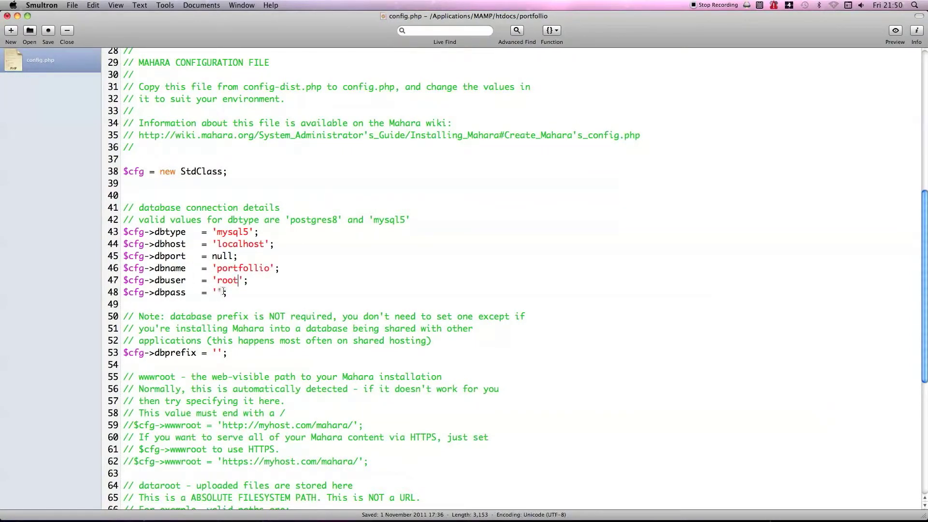
type("r")
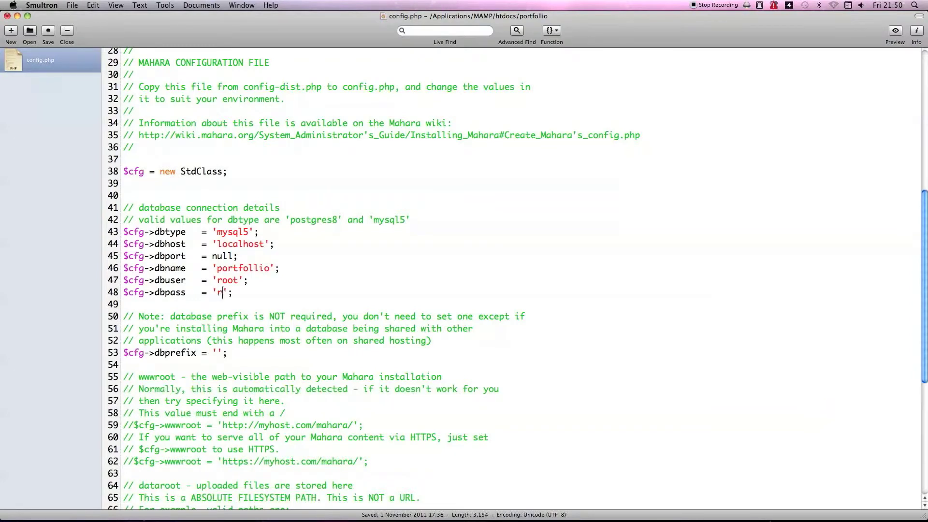
type("oot")
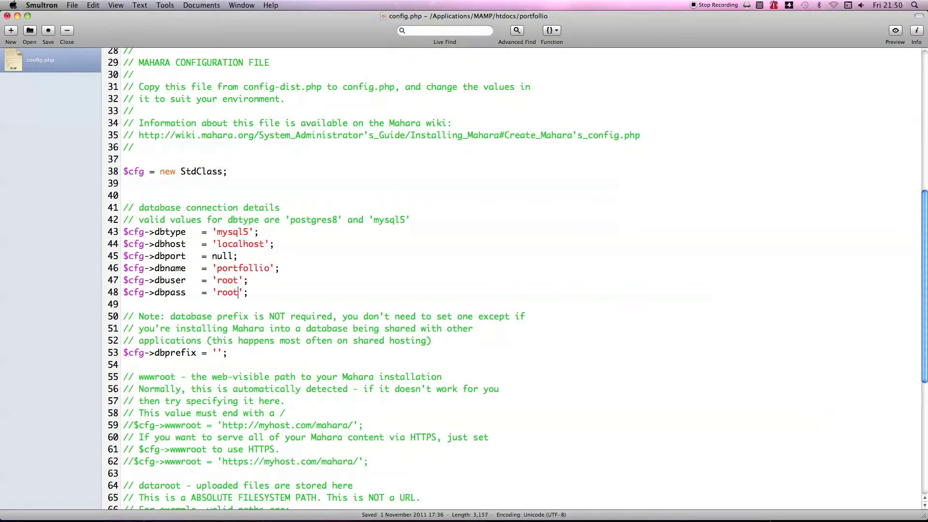
Set the dbprefix value to mh_ and move down to the wwwroot section
left_click(217, 353)
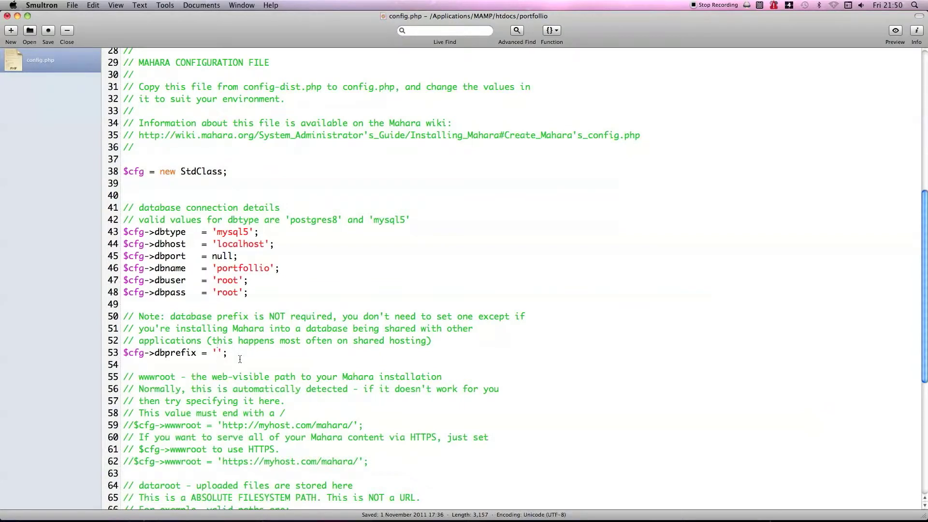
type("mh")
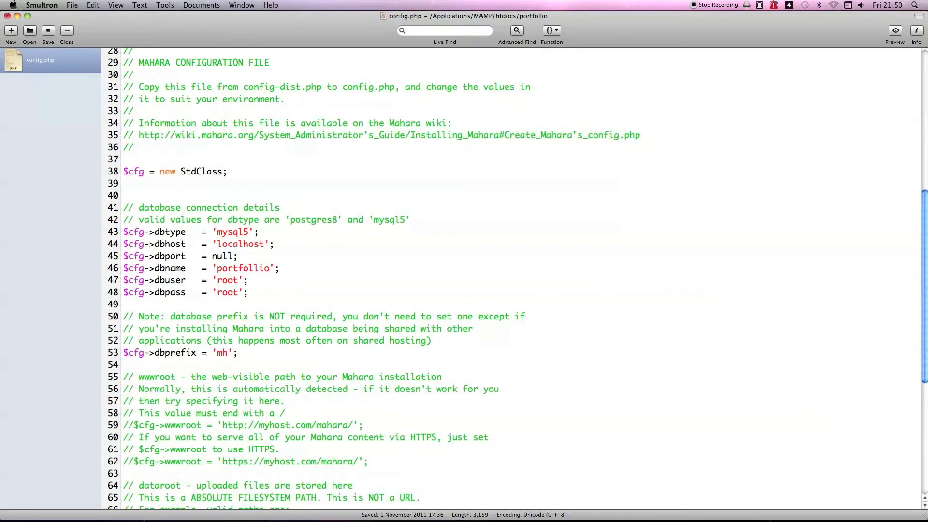
type("_")
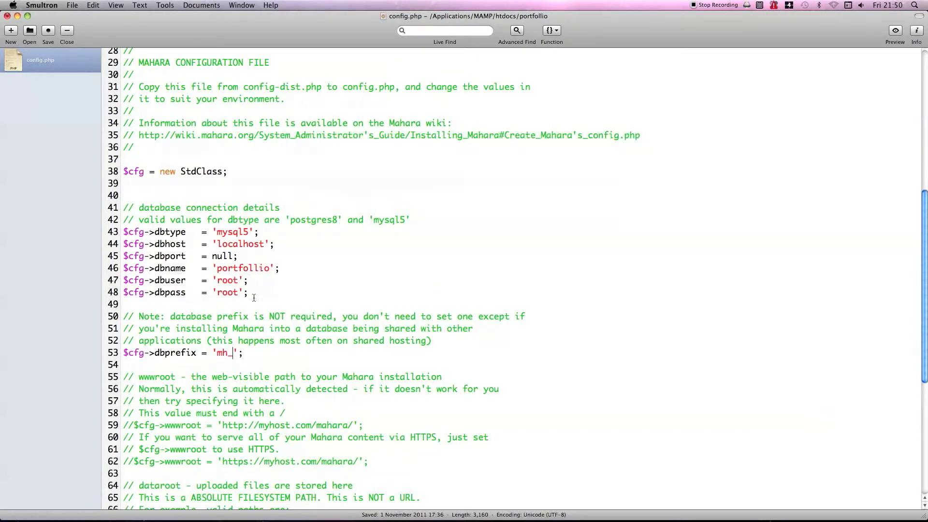
scroll("down", 3)
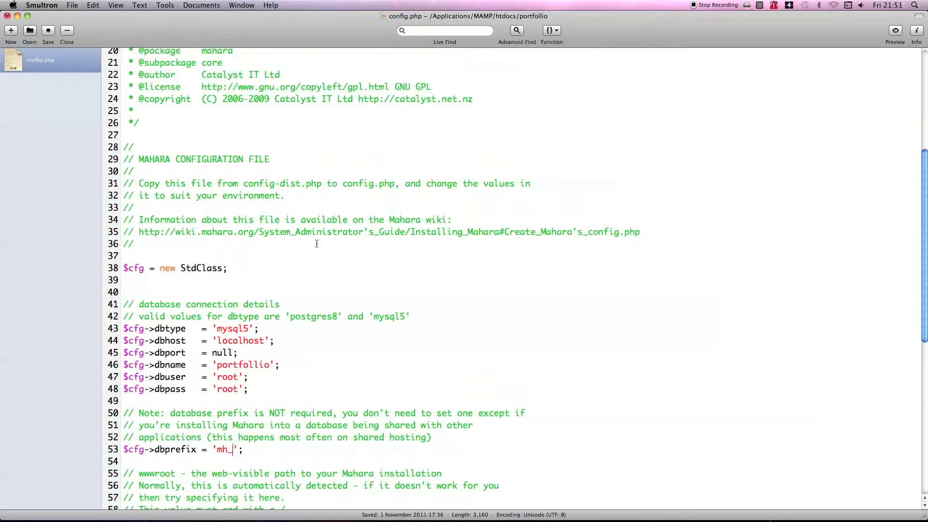
scroll("down", 3)
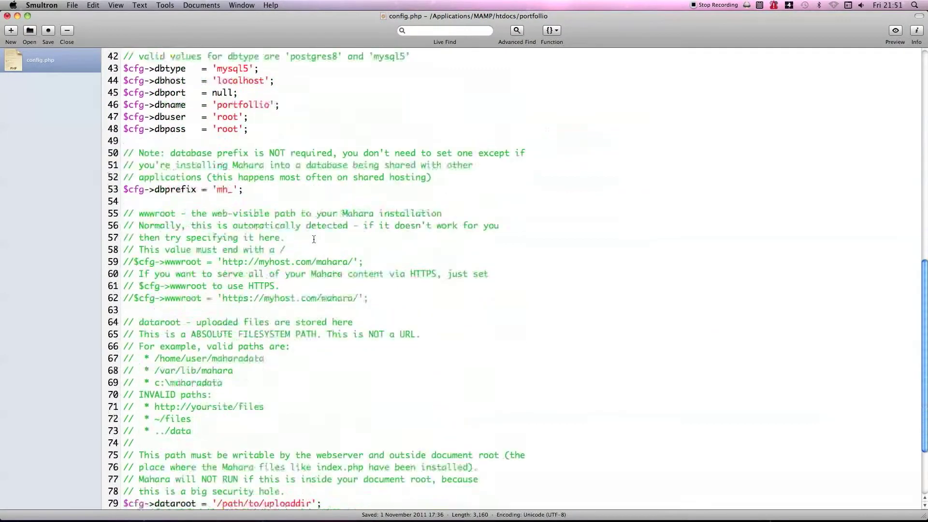
scroll("down", 3)
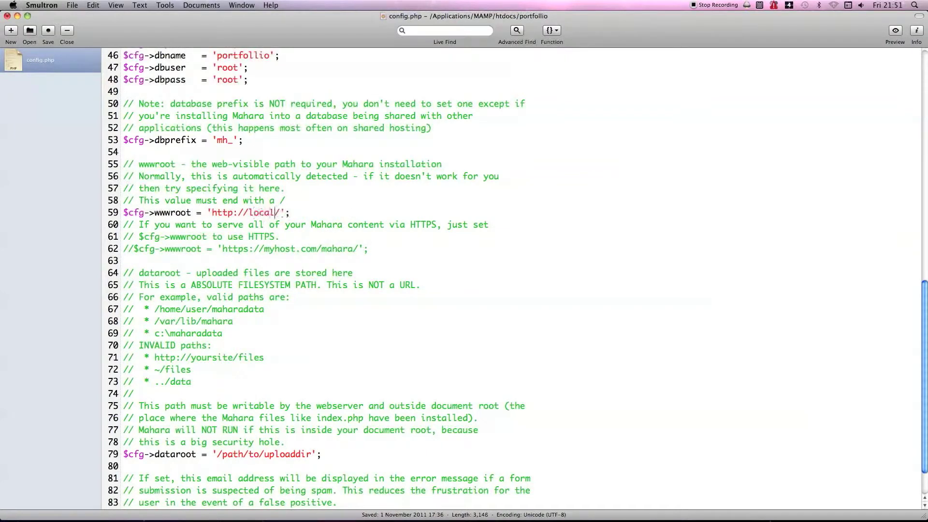
type("host")
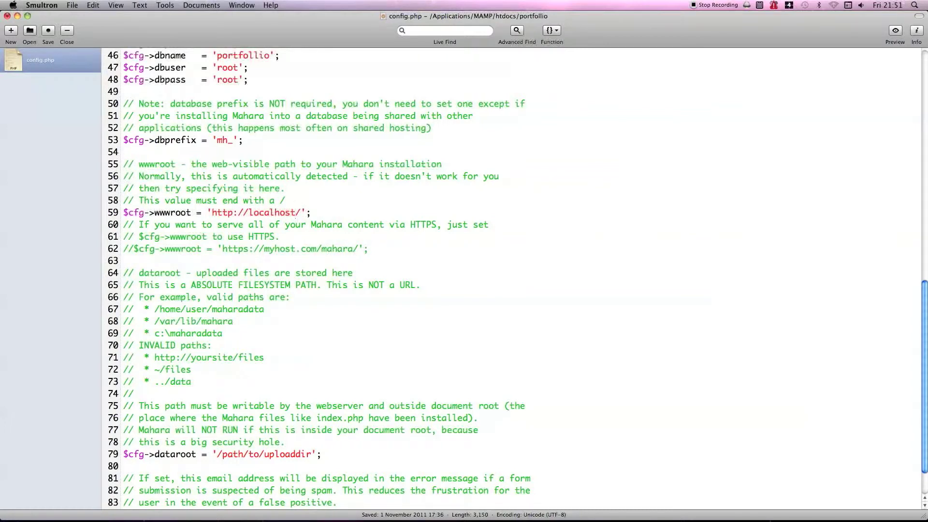
type(":")
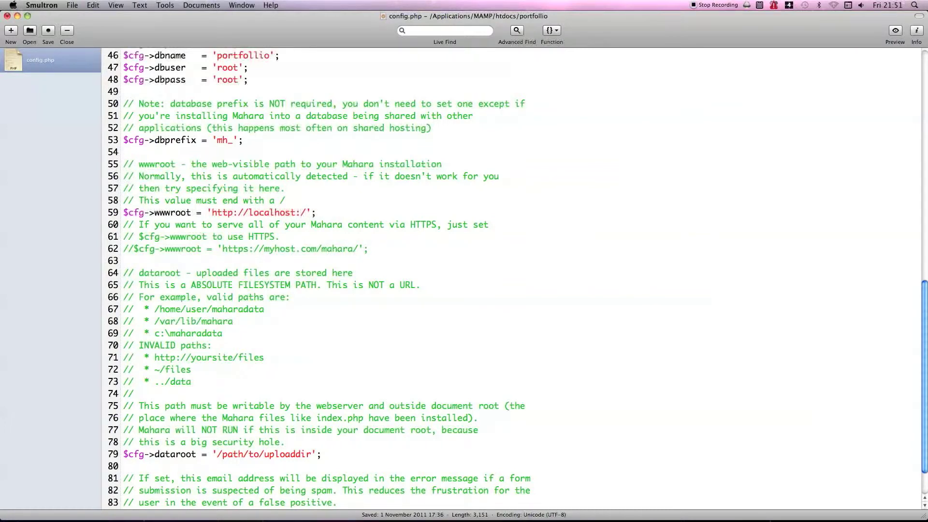
type("8888")
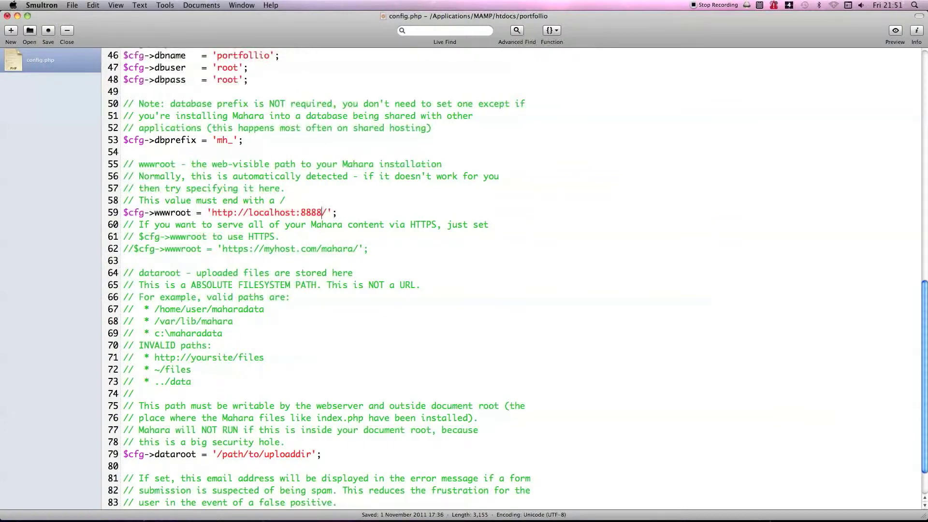
type("portfol/")
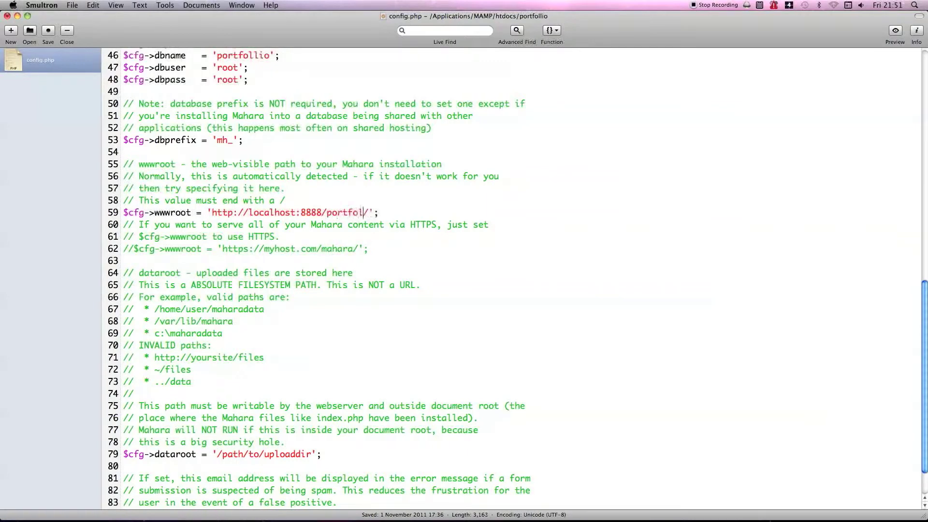
type("lio")
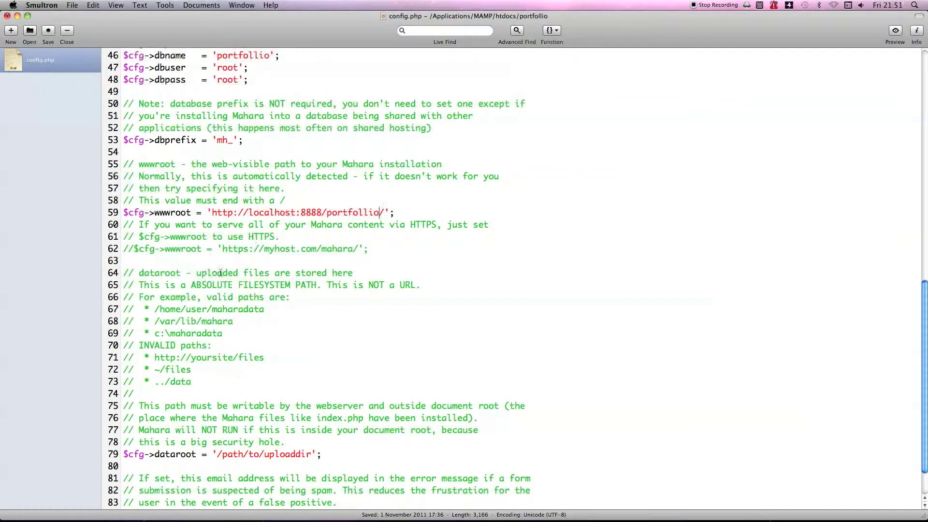
scroll("down", 3)
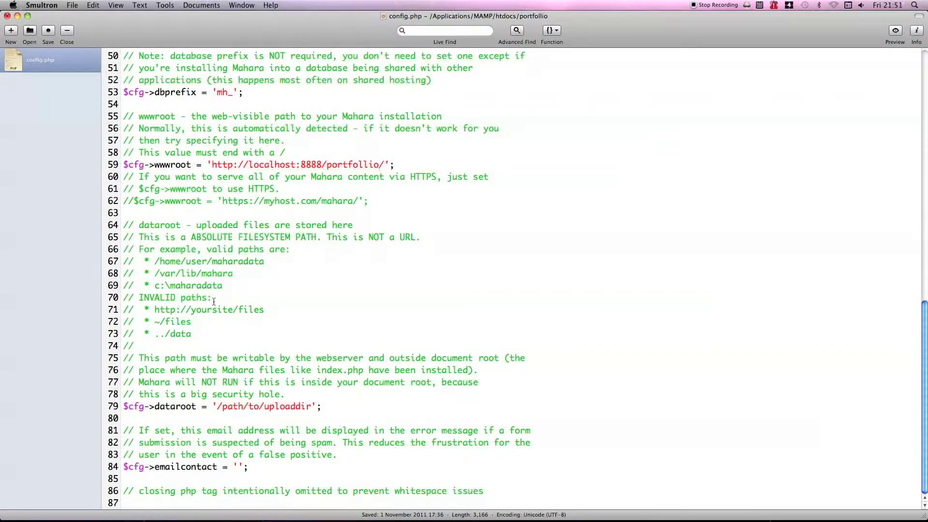
Replace the path/to/uploaddir placeholder on the dataroot line with /Applications/MAMP/
double_click(287, 405)
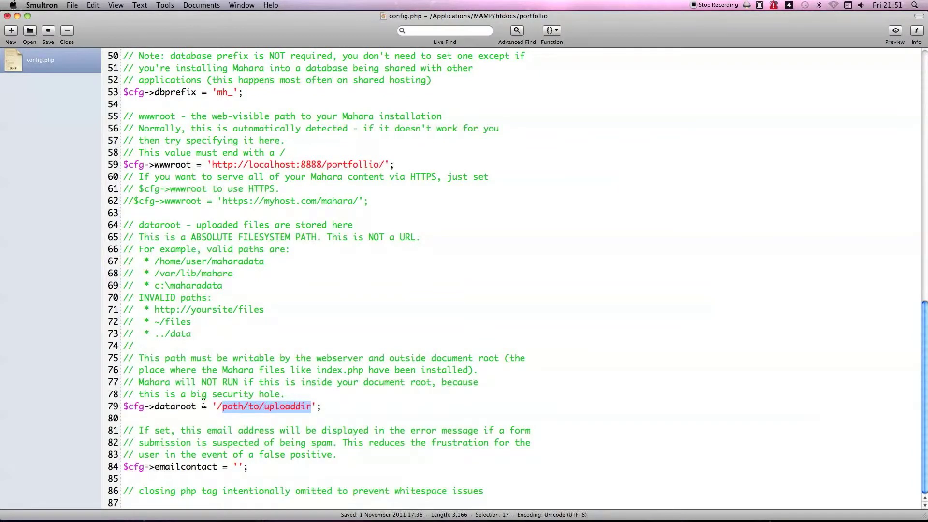
type("/Appl")
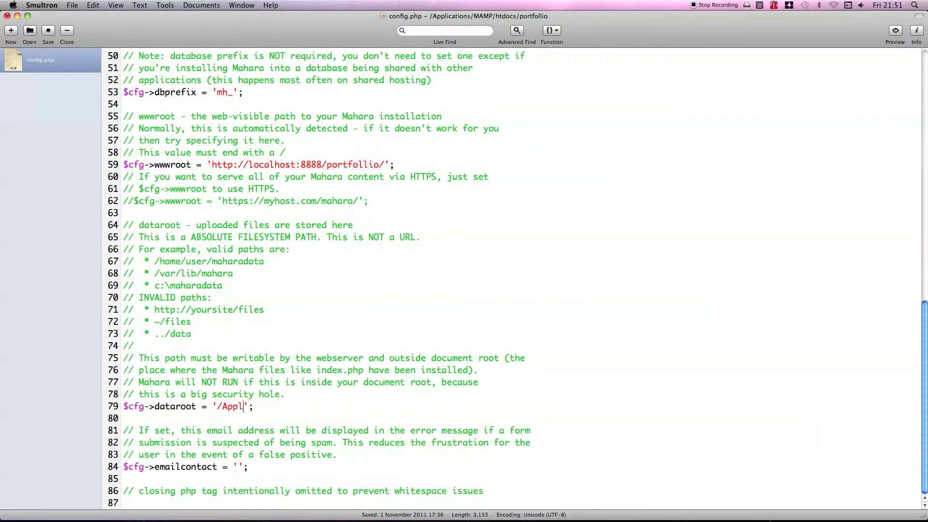
type("ications")
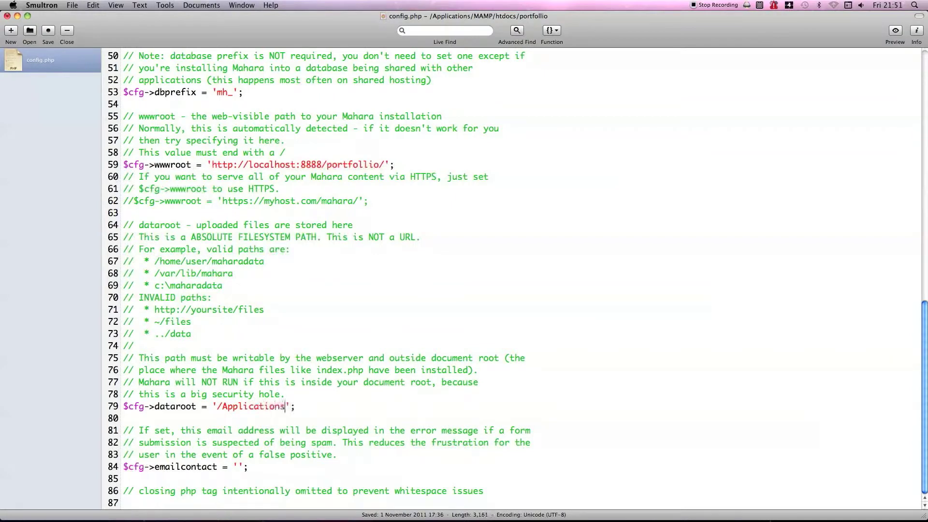
type("/")
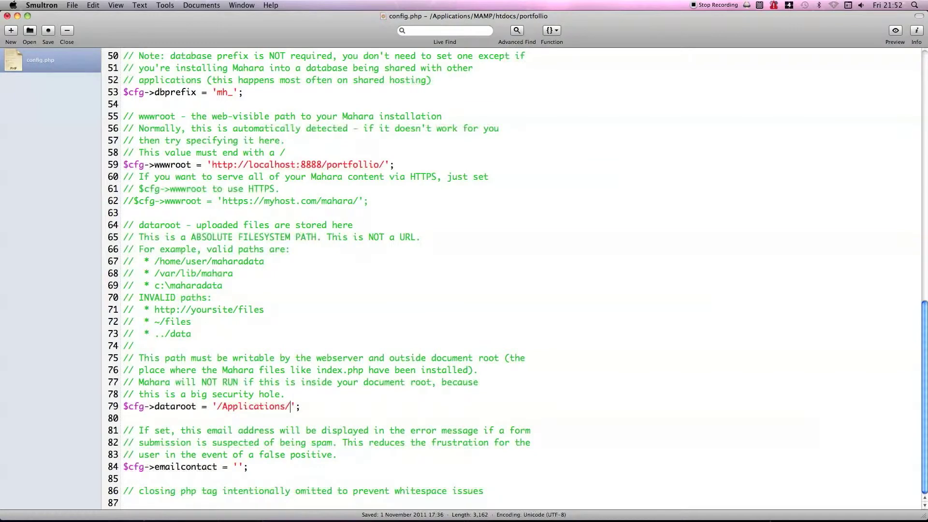
type("MA")
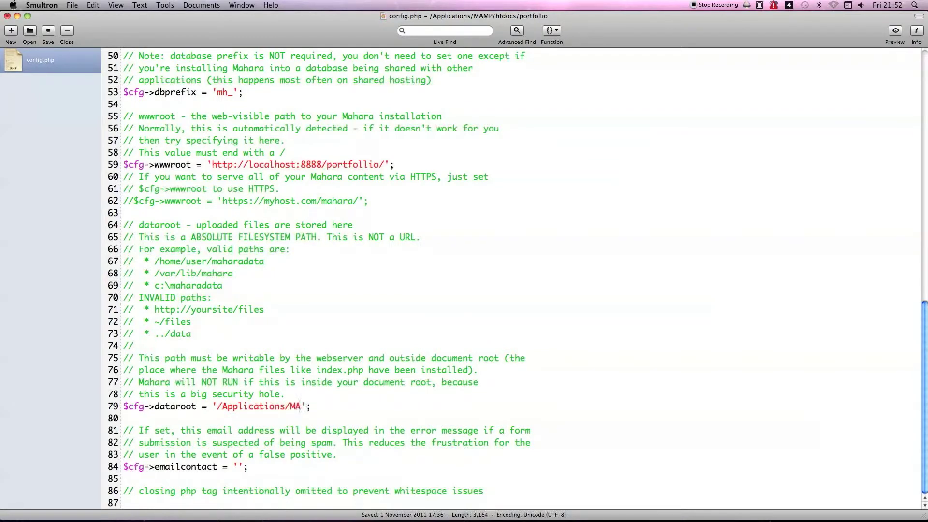
type("MP")
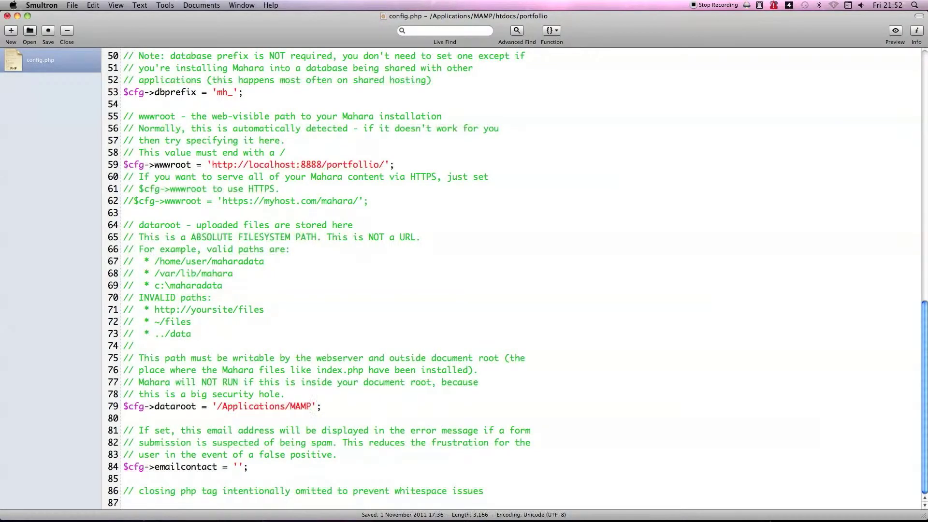
type("/")
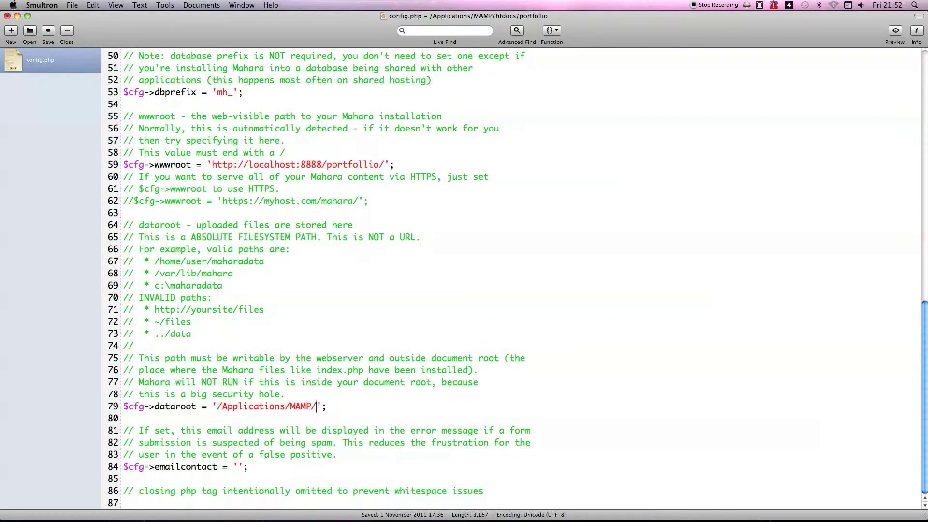
type("\" \"")
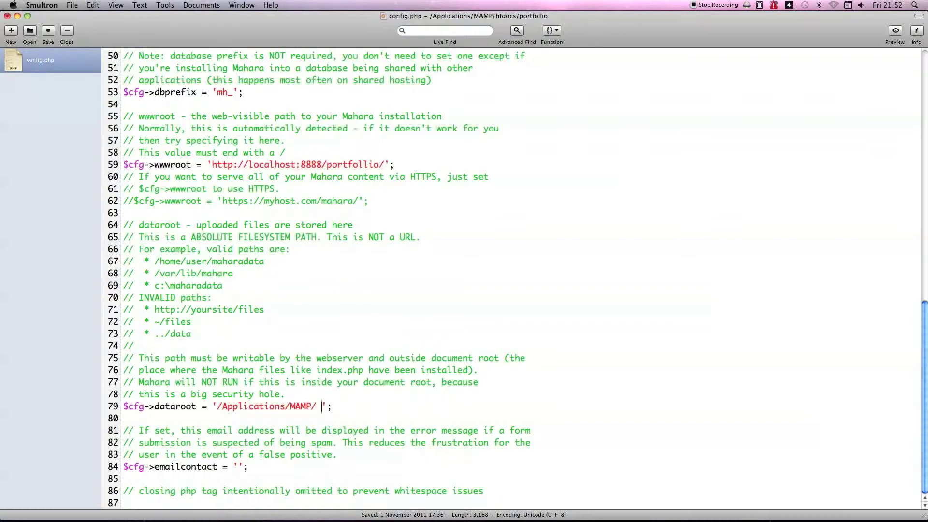
Clean up stray characters and complete the dataroot as /Applications/MAMP/Portfollio_data
key("BackSpace")
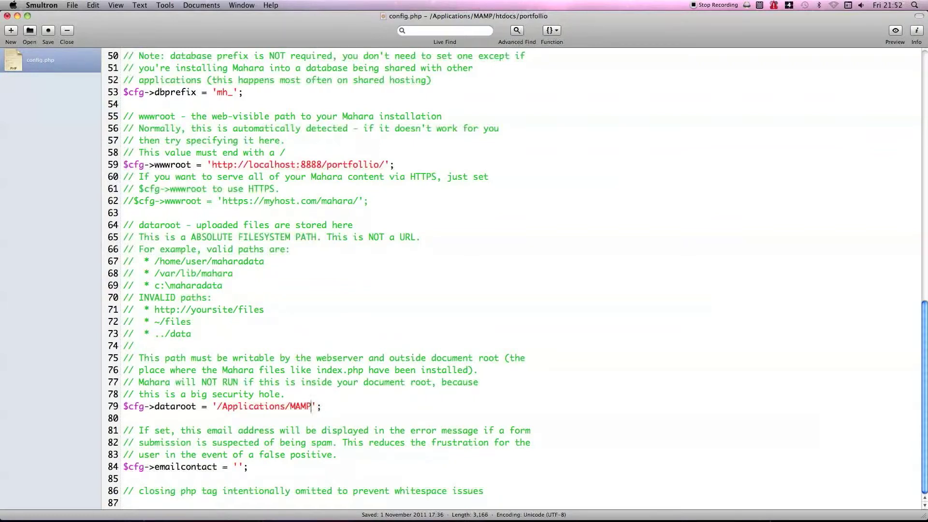
key("Backspace")
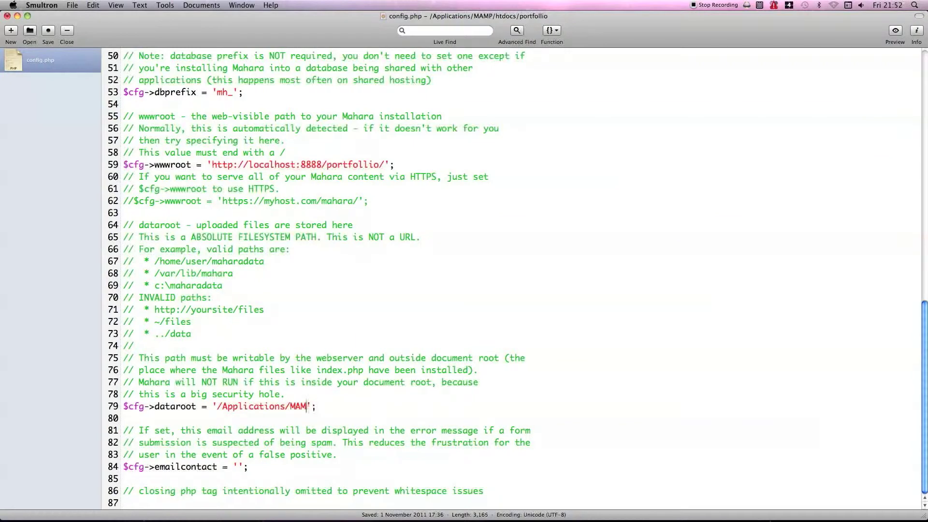
type("/")
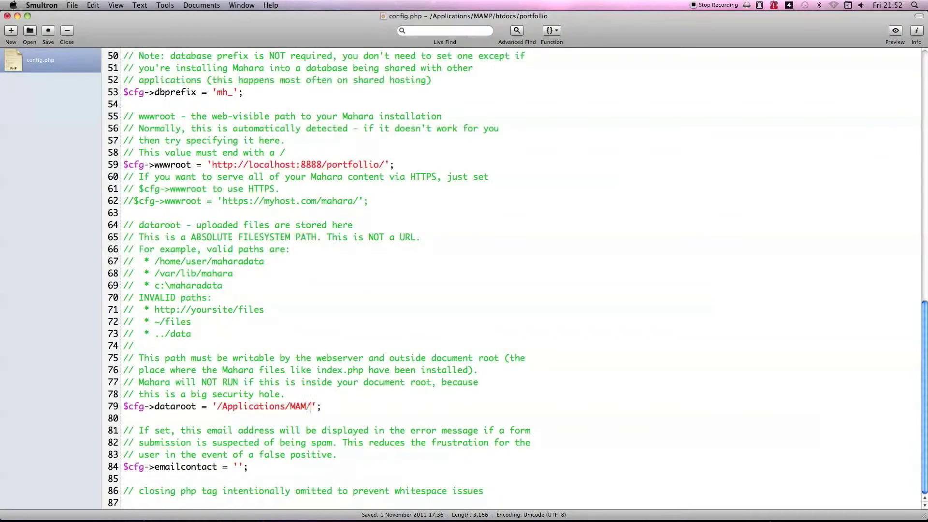
key("Backspace")
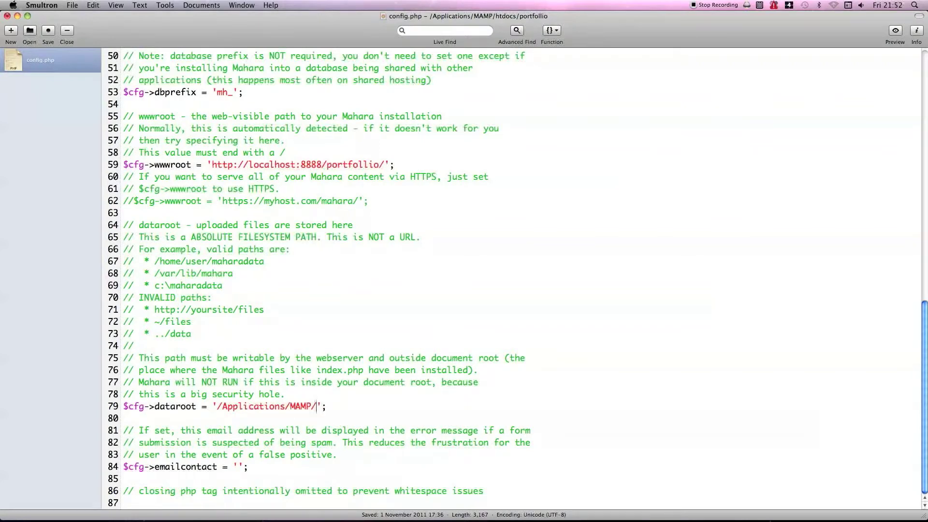
type("Portfolli")
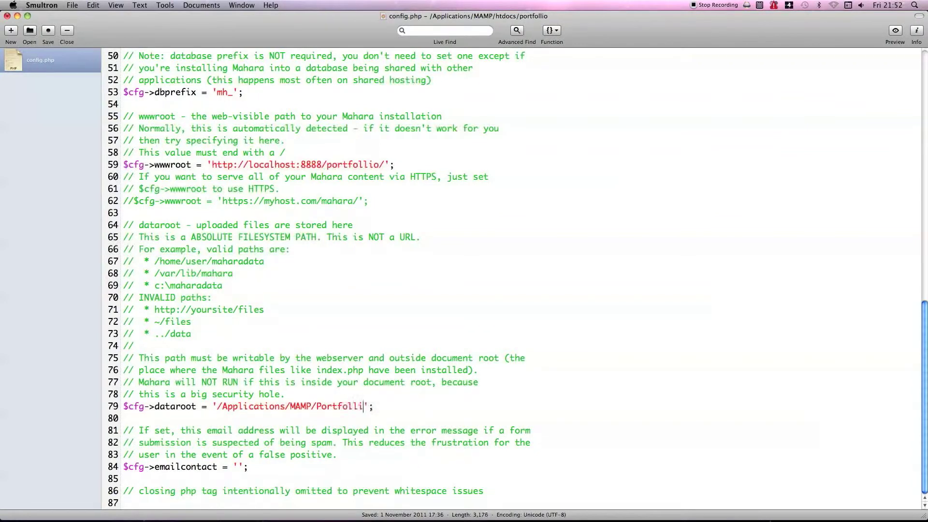
type("o_d")
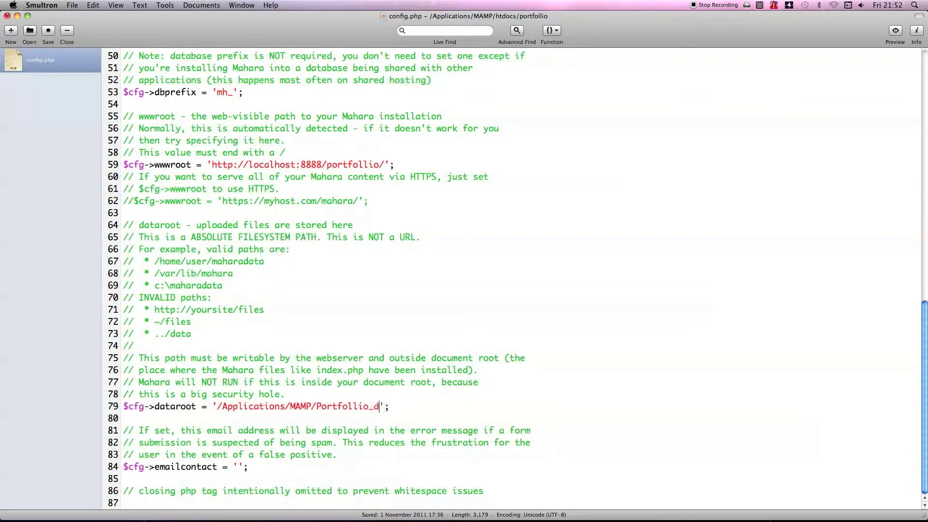
type("ata")
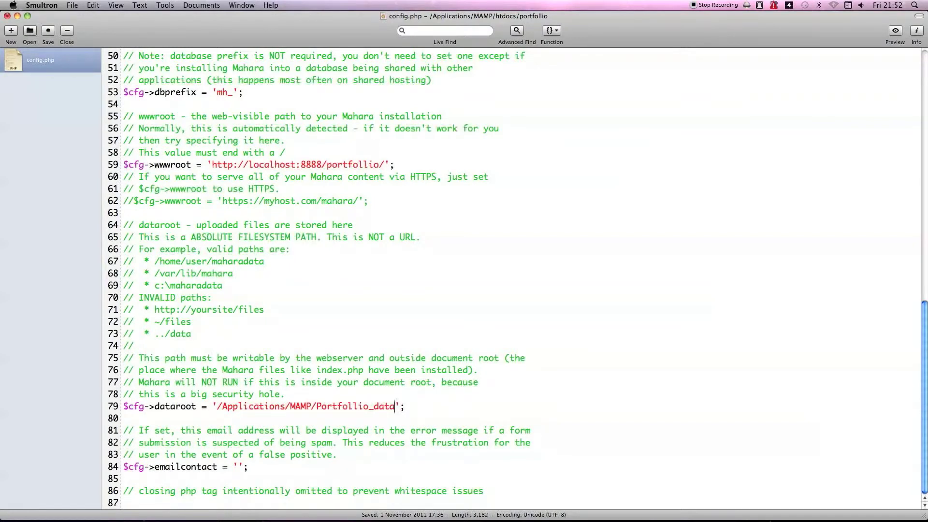
mouse_move(220, 305)
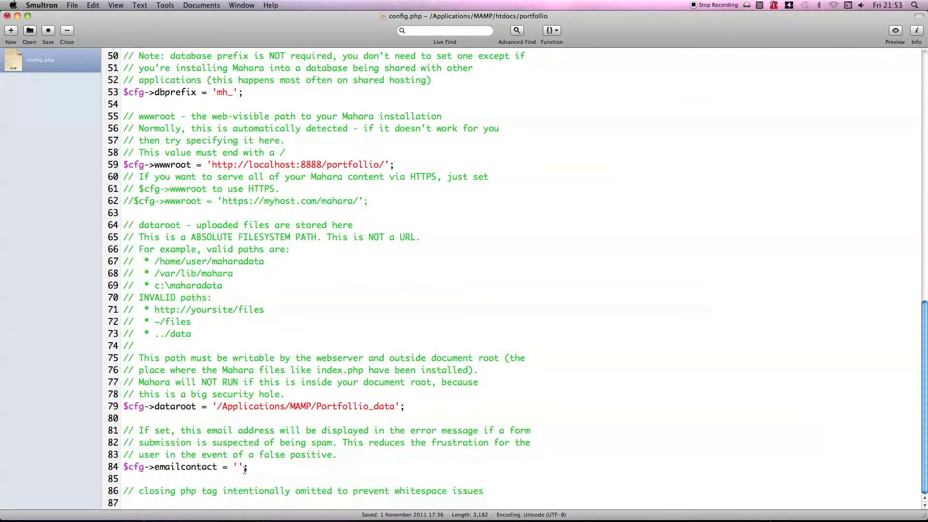
left_click(237, 467)
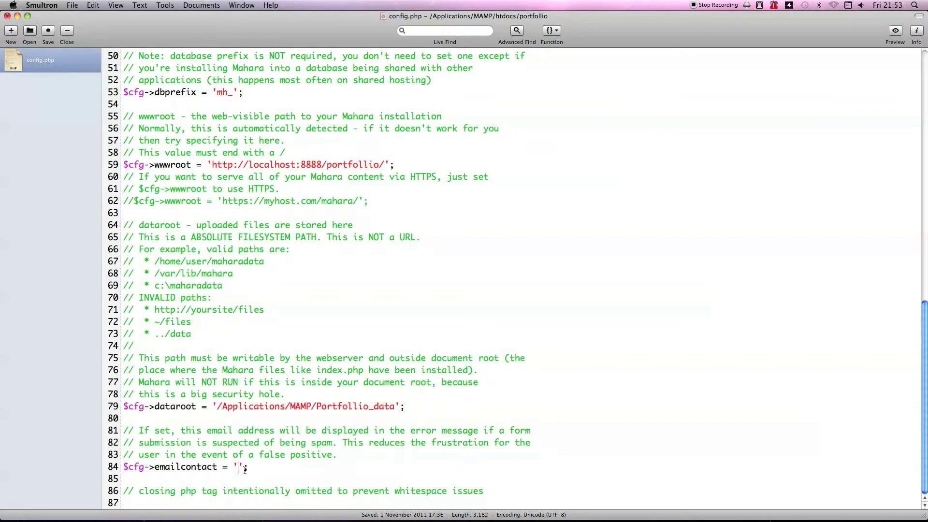
type("test")
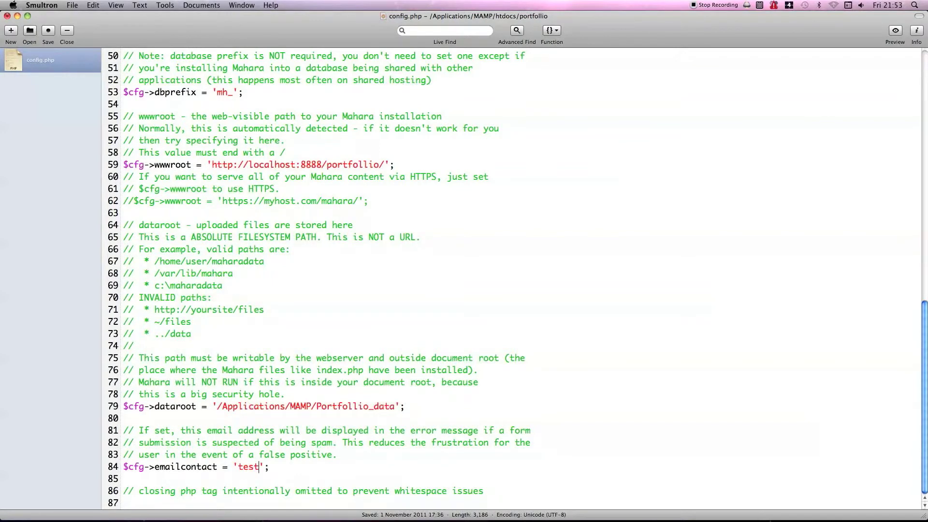
type("@")
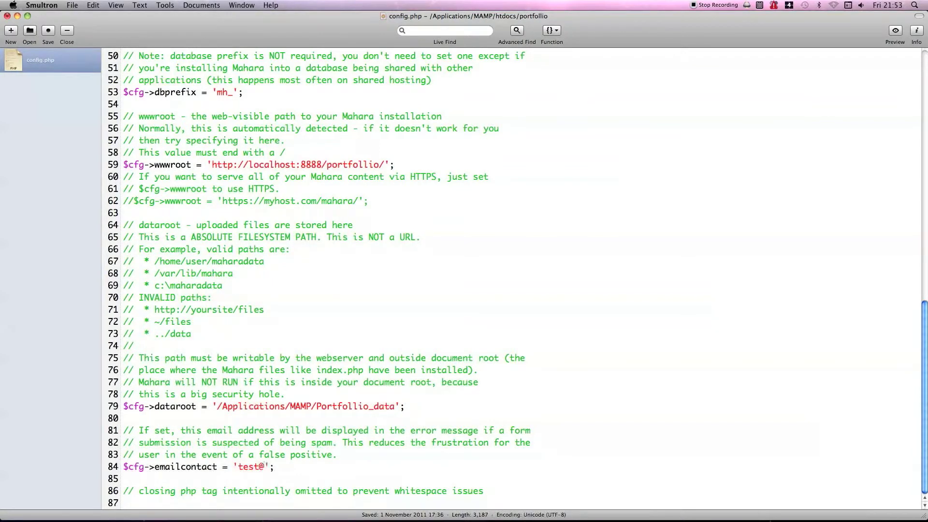
type("test,")
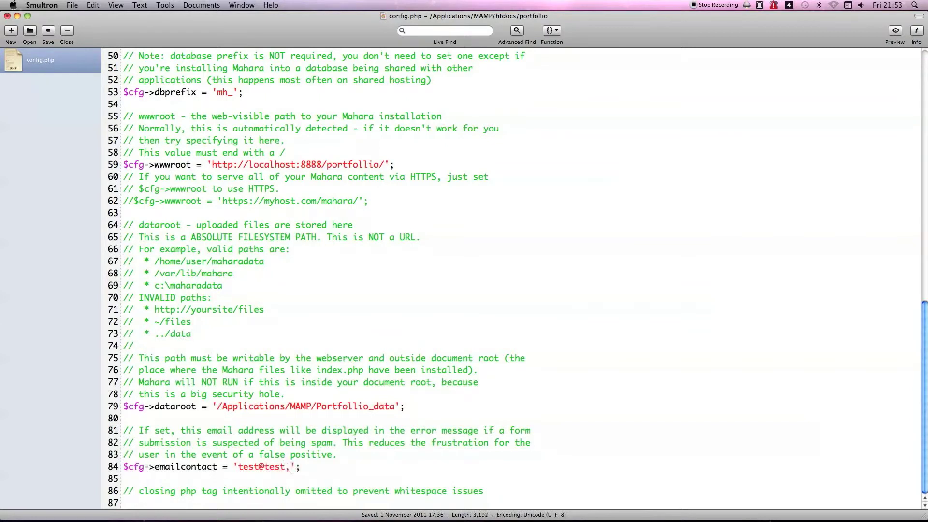
type("com")
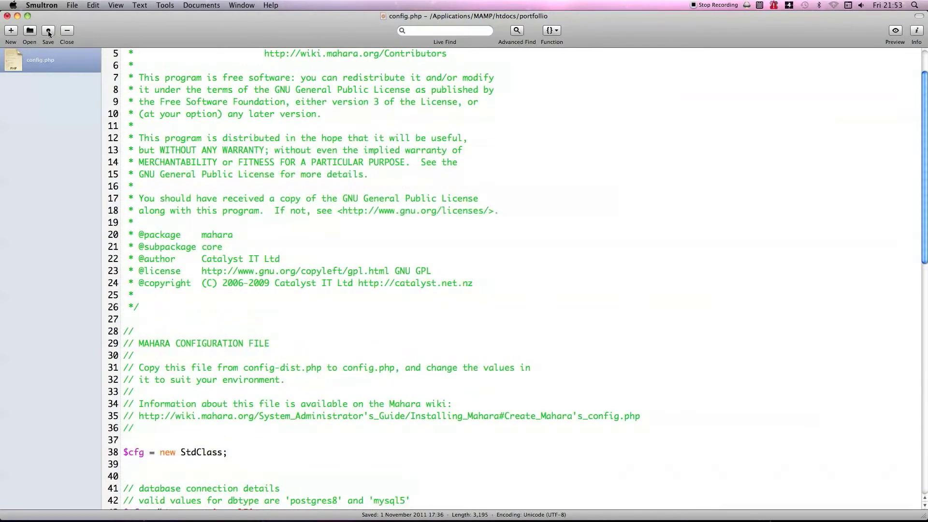
mouse_move(201, 510)
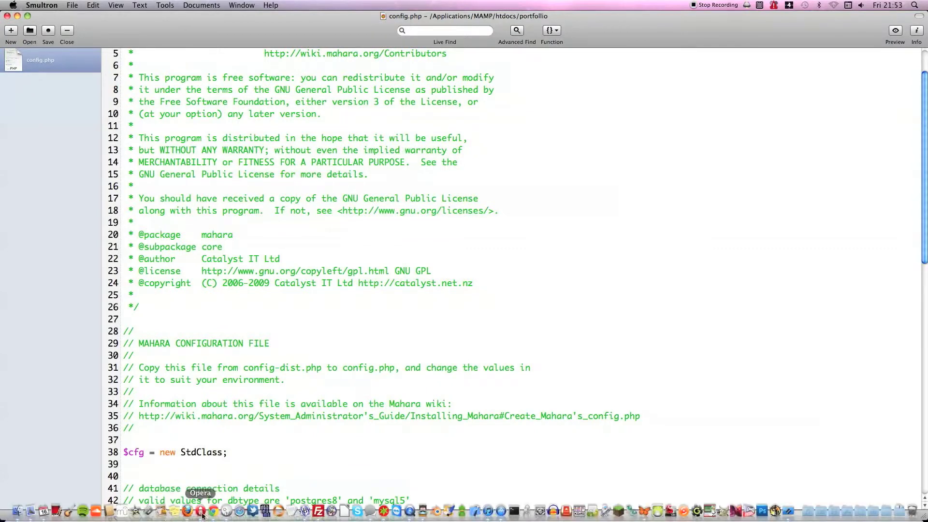
In Finder, create a new folder named Portfollio_data inside the MAMP folder
left_click(205, 509)
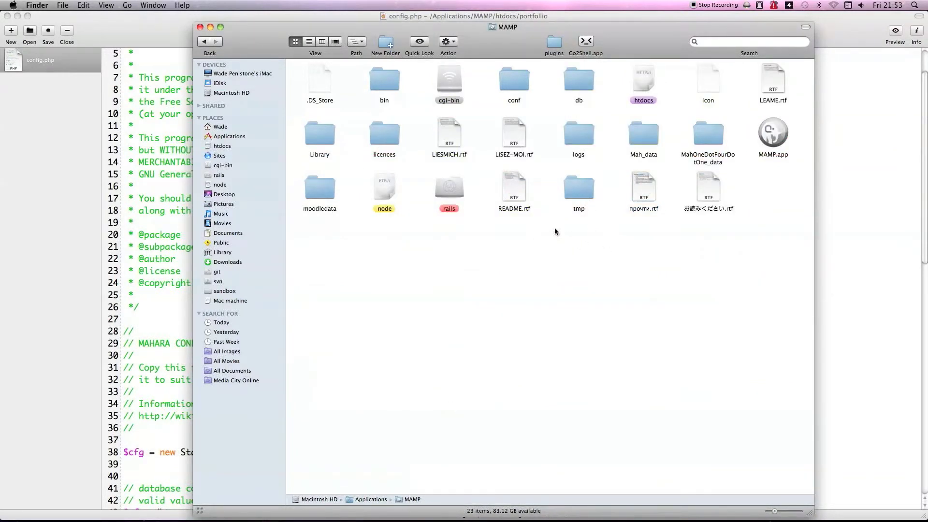
right_click(555, 231)
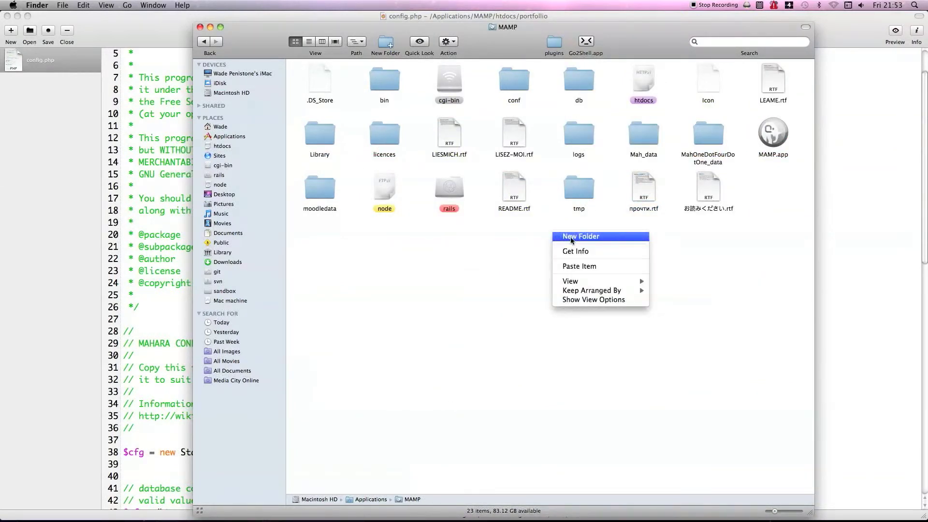
left_click(581, 236)
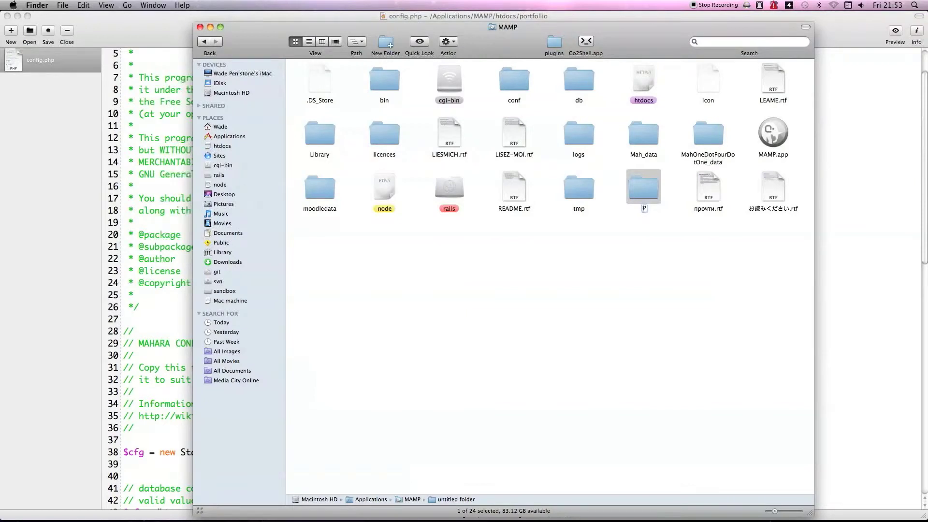
type("Portfoli")
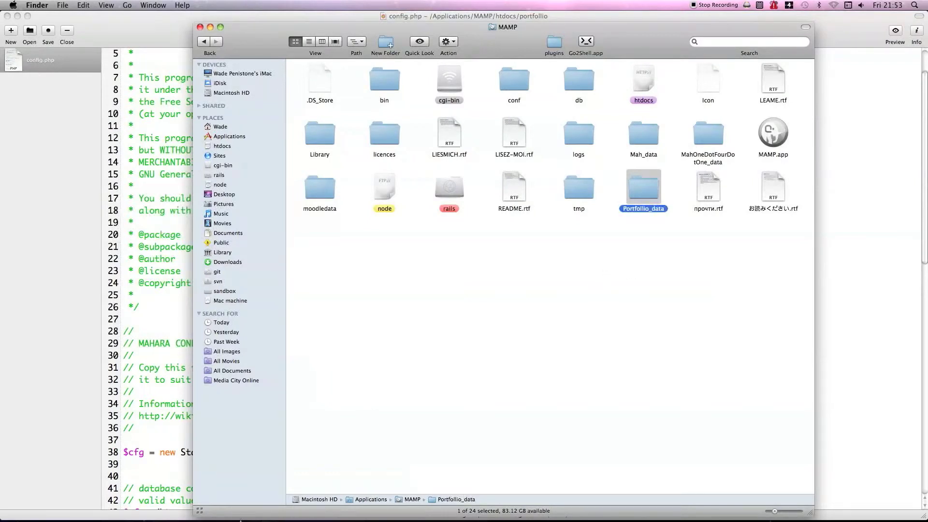
Switch to Opera and go to localhost:8888/portfollio/ to reach the Mahara 1.4.1 installer
left_click(201, 511)
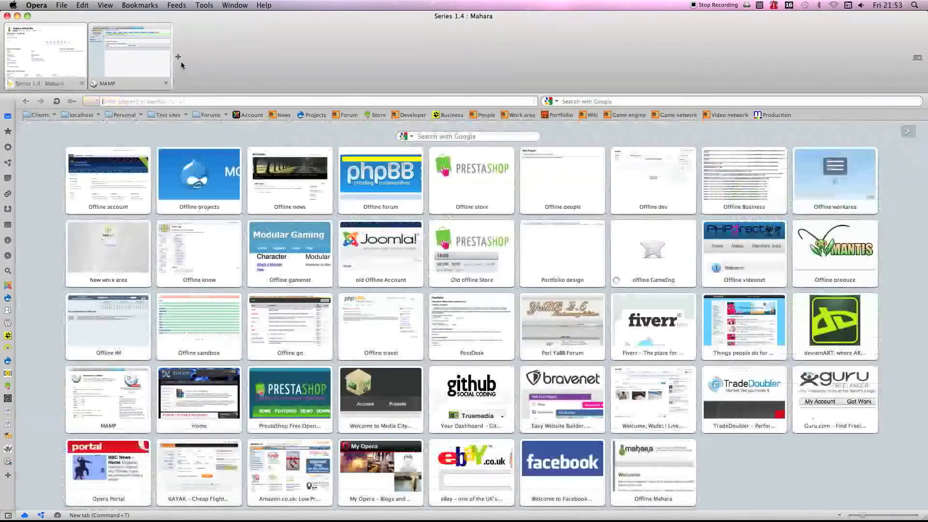
left_click(178, 57)
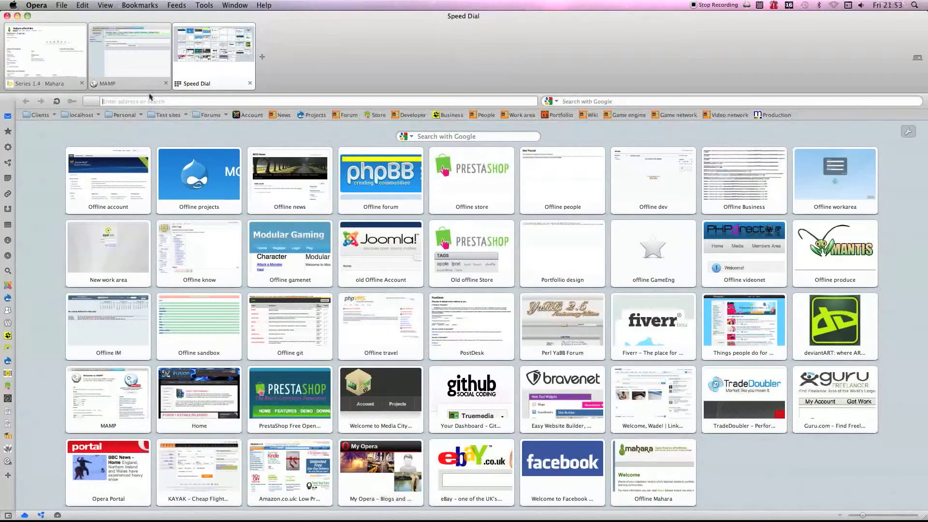
left_click(654, 470)
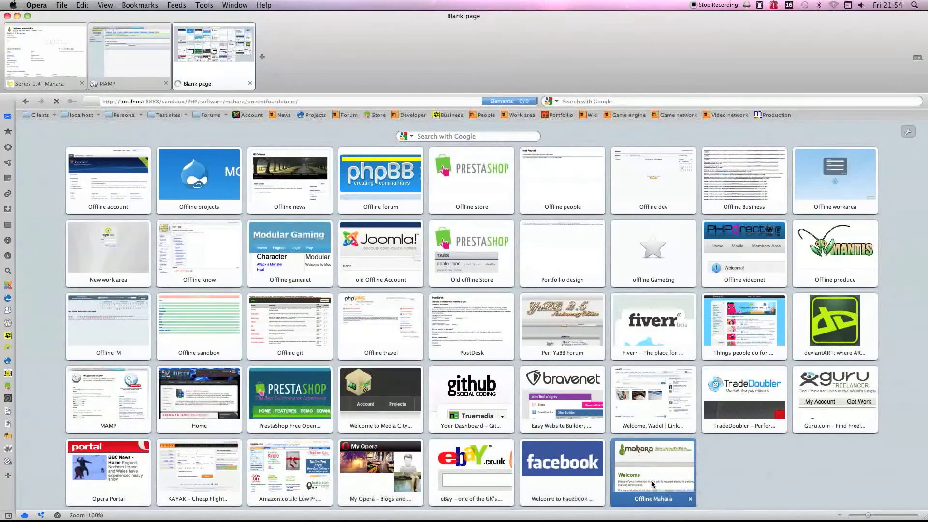
left_click(653, 471)
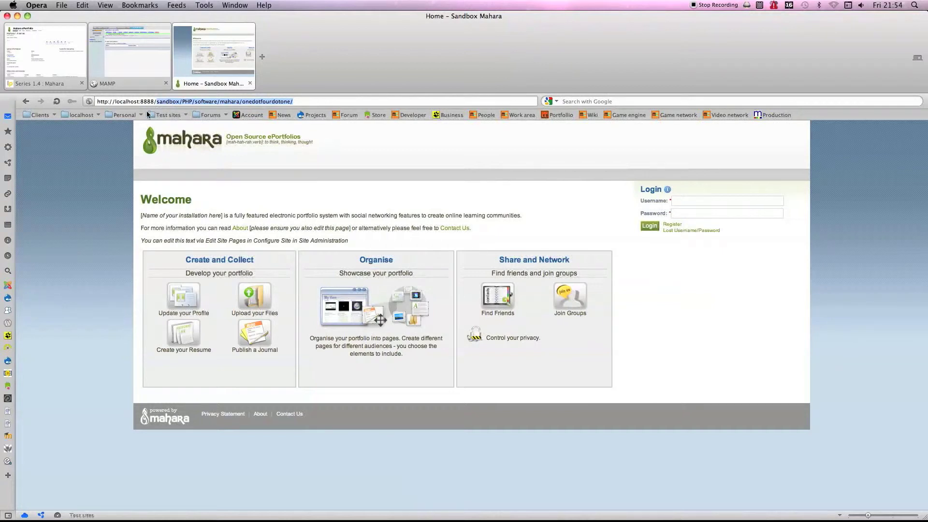
type("http://localhost:8888/po")
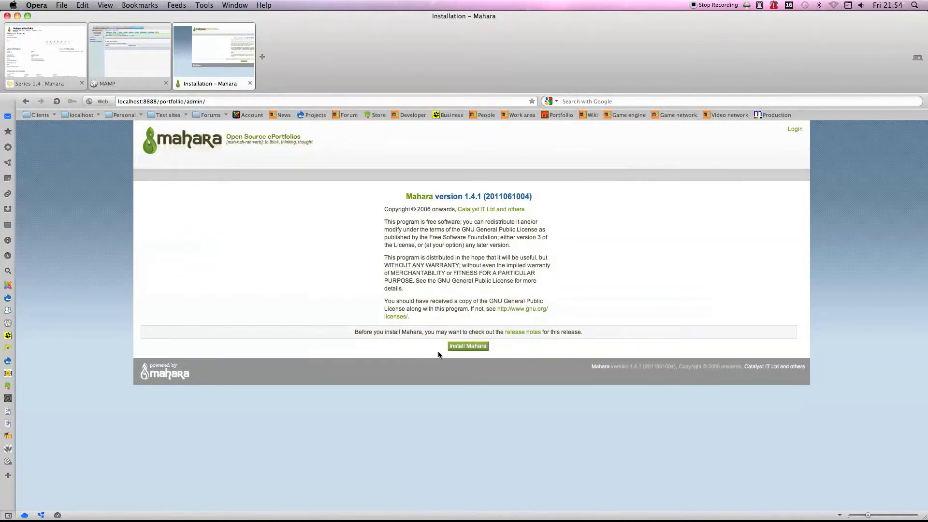
Run Install Mahara until all components report success, then continue past the install log
left_click(467, 346)
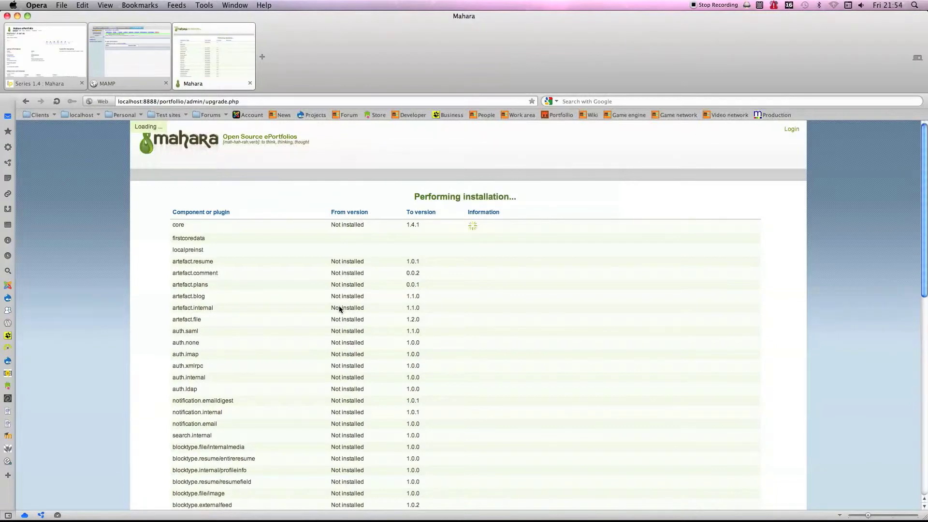
mouse_move(344, 320)
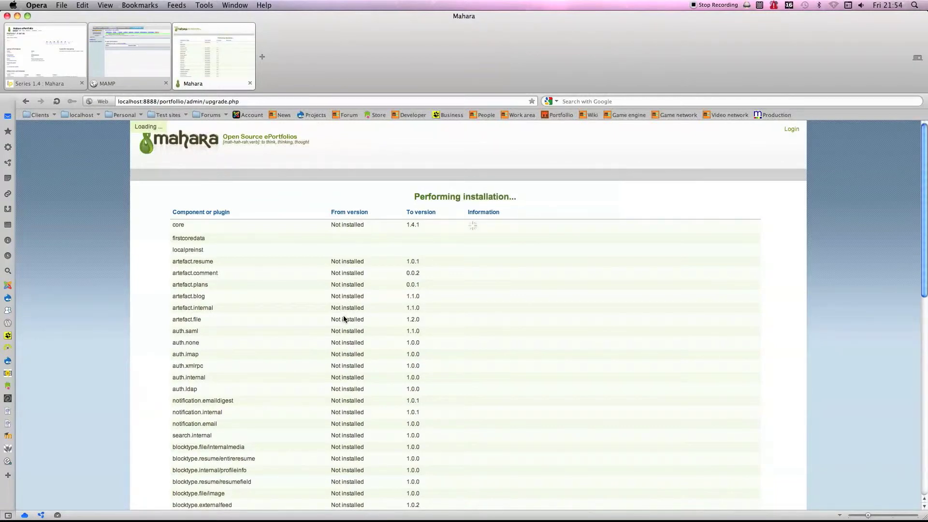
mouse_move(385, 267)
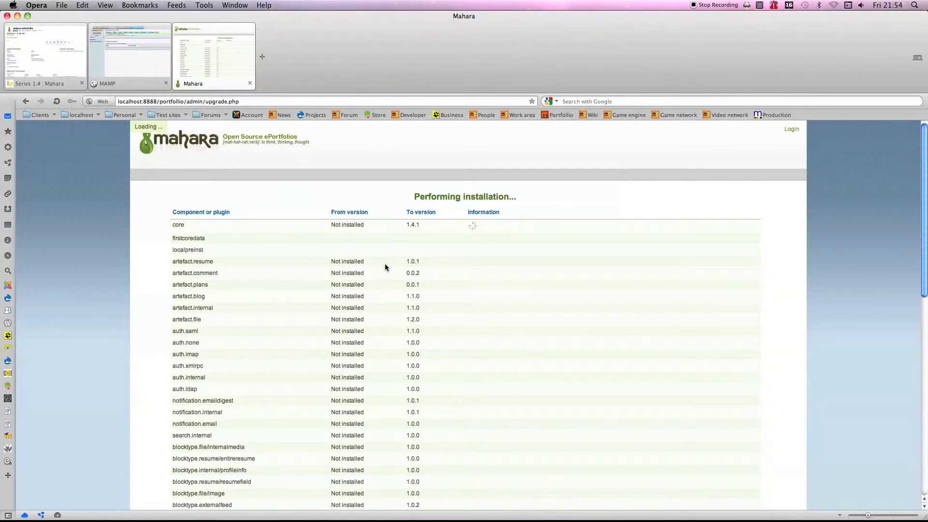
scroll("down", 3)
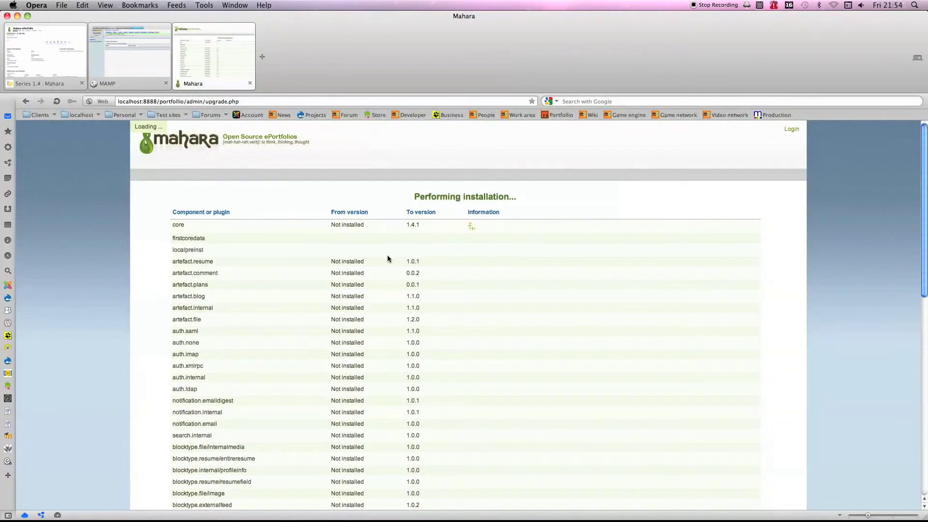
mouse_move(253, 209)
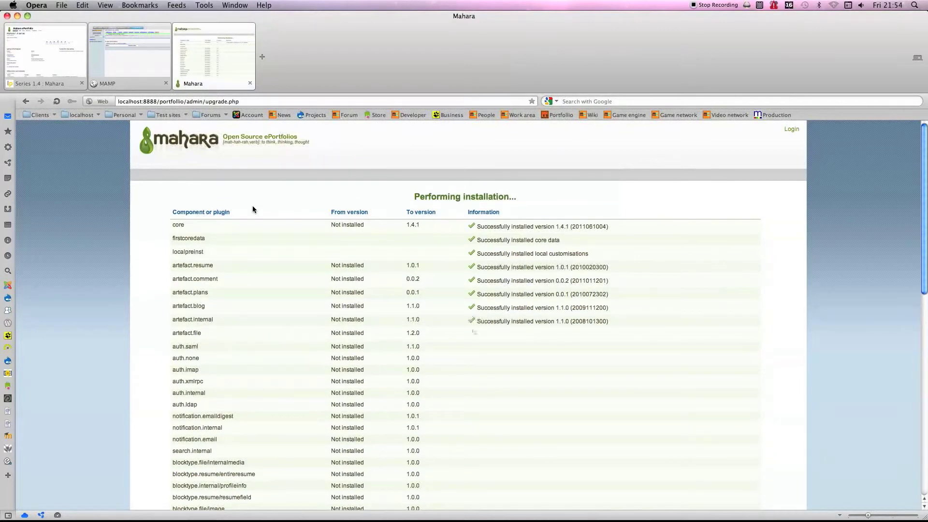
scroll("down", 3)
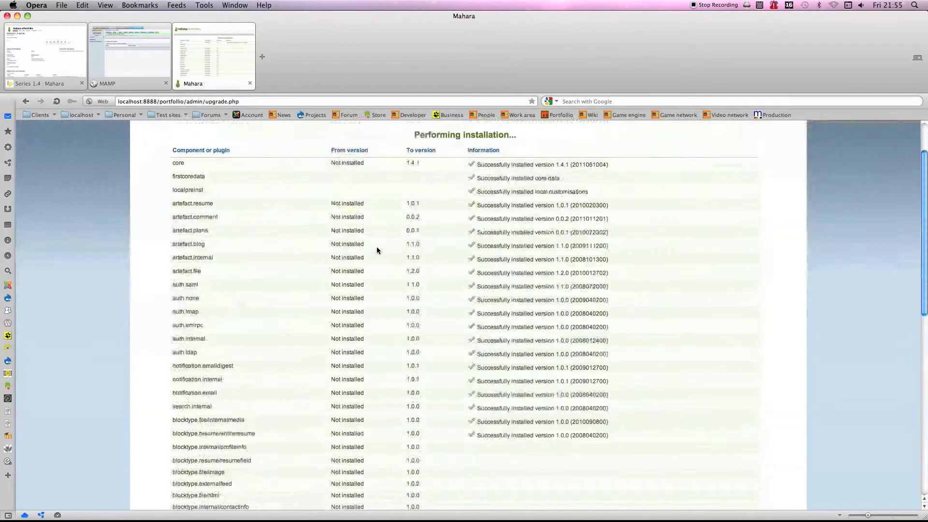
scroll("down", 3)
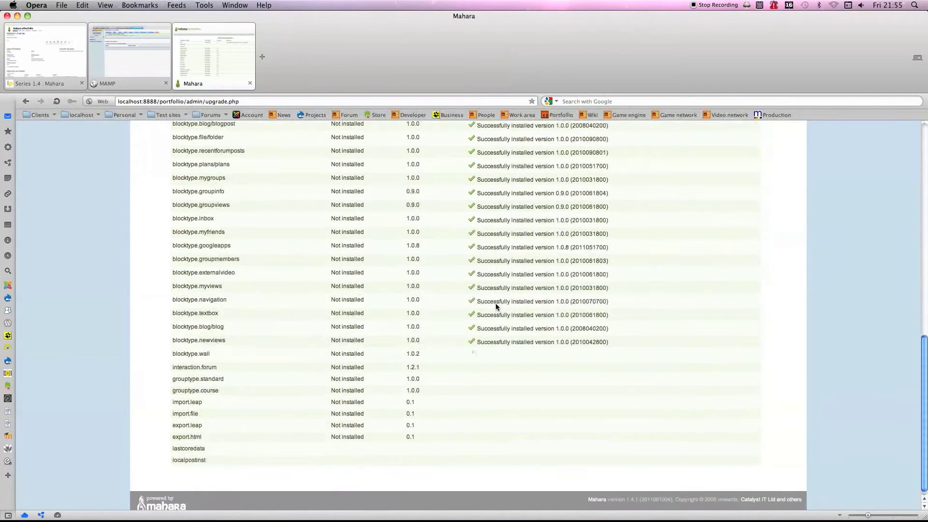
scroll("down", 3)
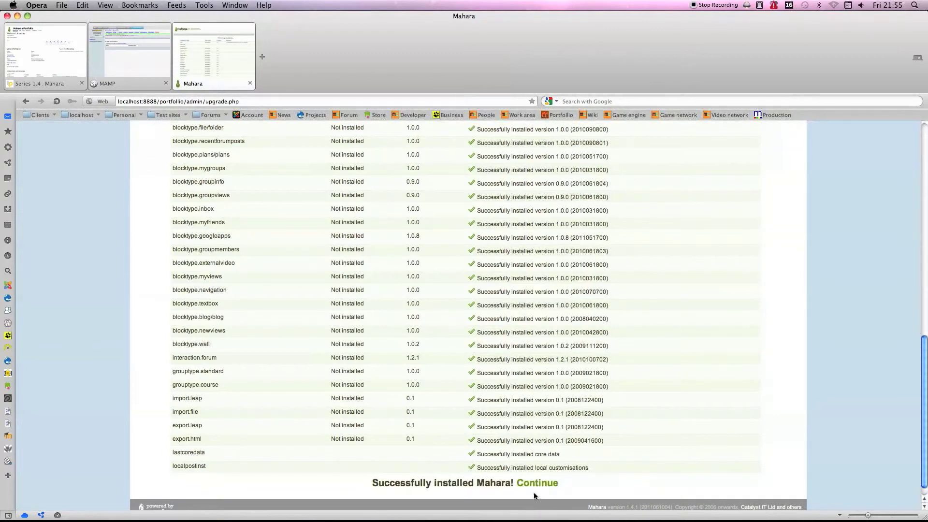
left_click(536, 483)
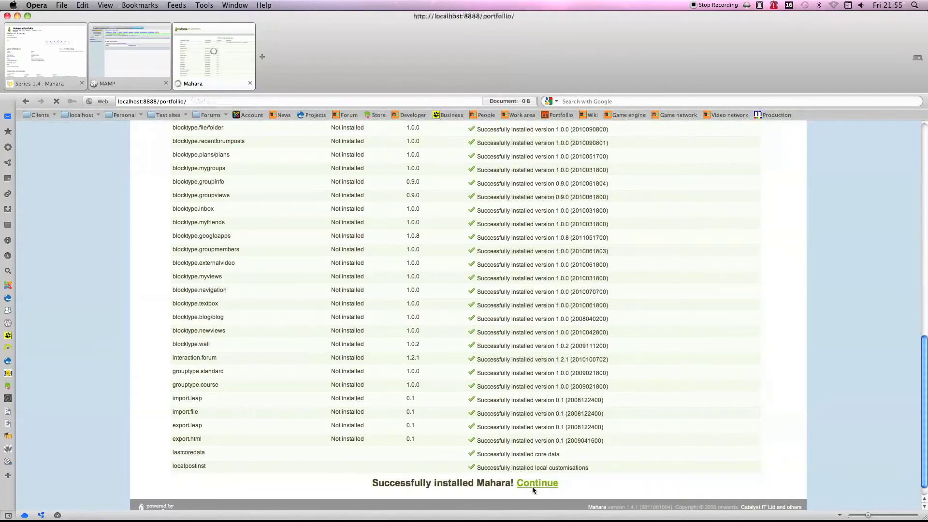
Enter the new admin password and its confirmation on the Change password page
left_click(537, 483)
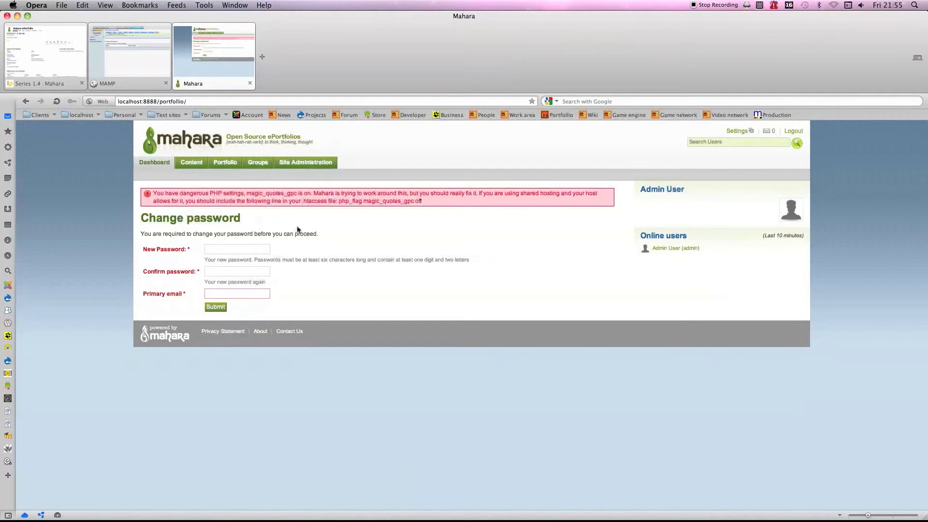
mouse_move(240, 254)
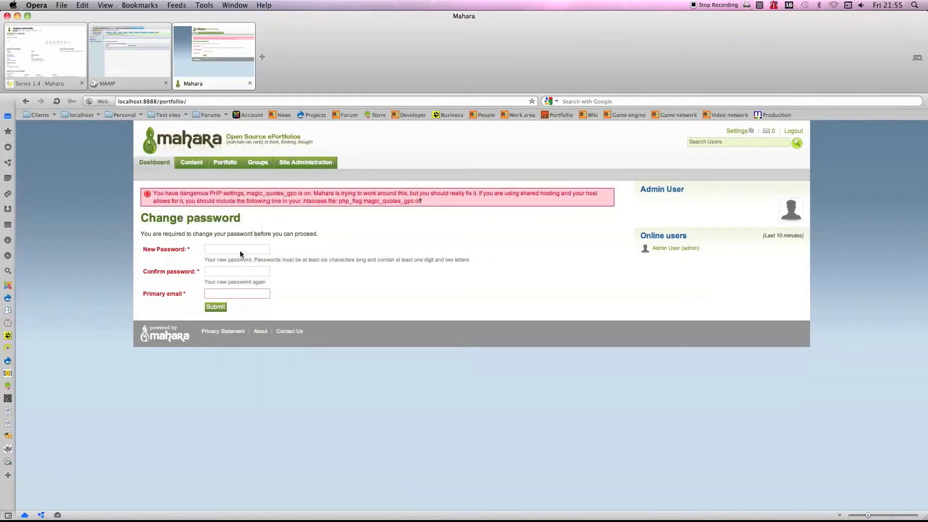
left_click(237, 250)
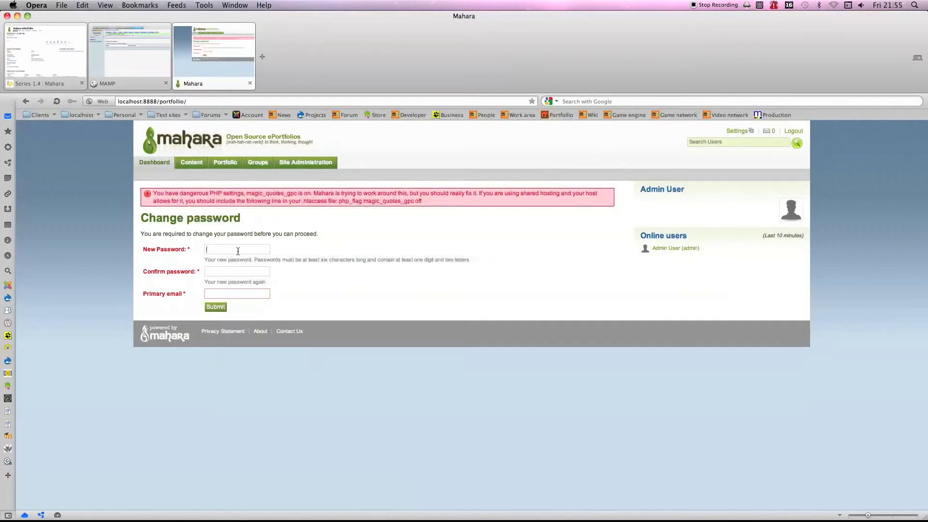
type("*")
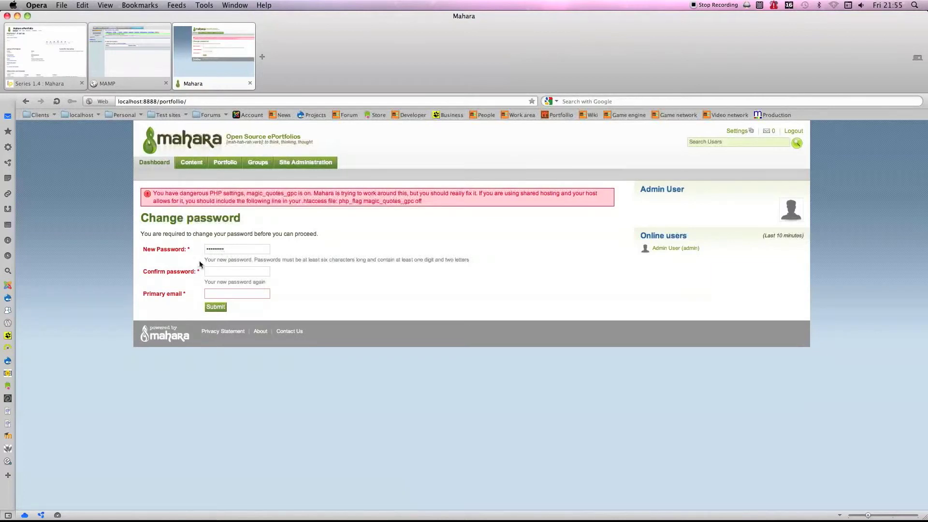
left_click(236, 271)
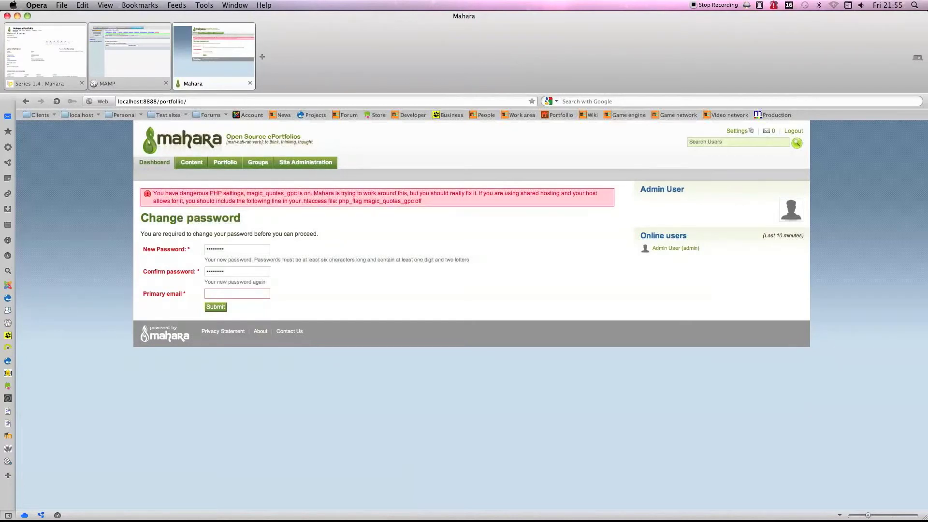
left_click(236, 293)
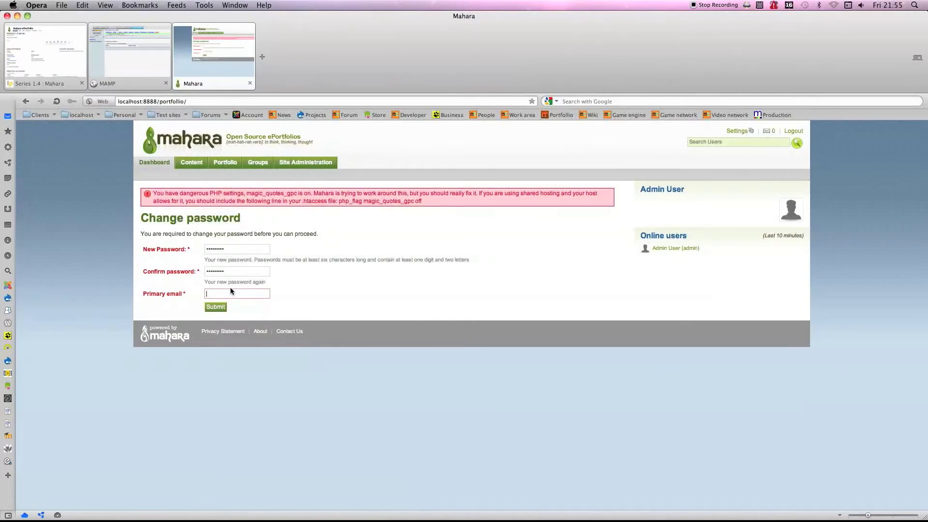
type("tes")
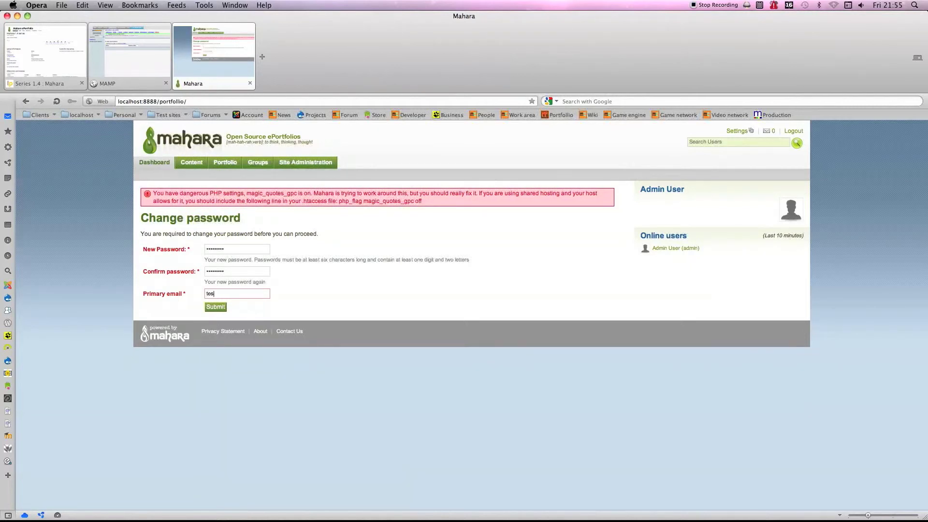
type("test@")
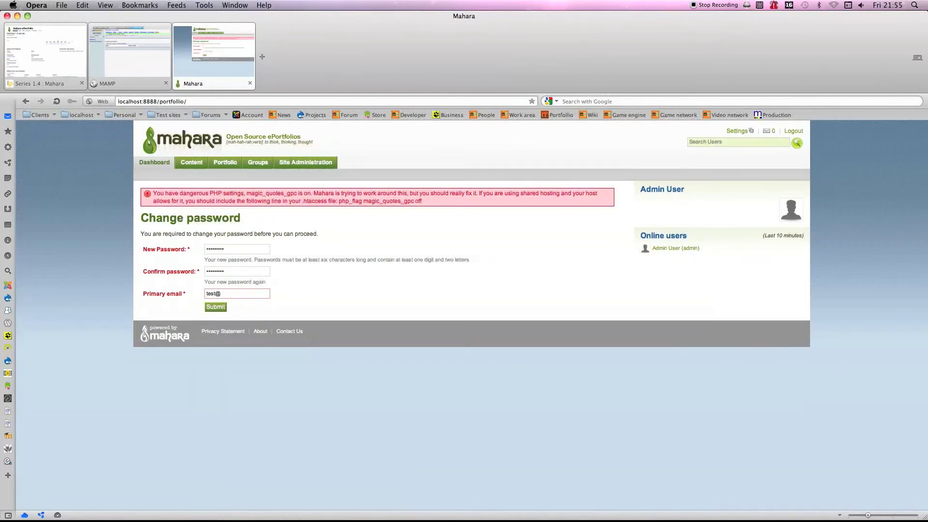
type("test.")
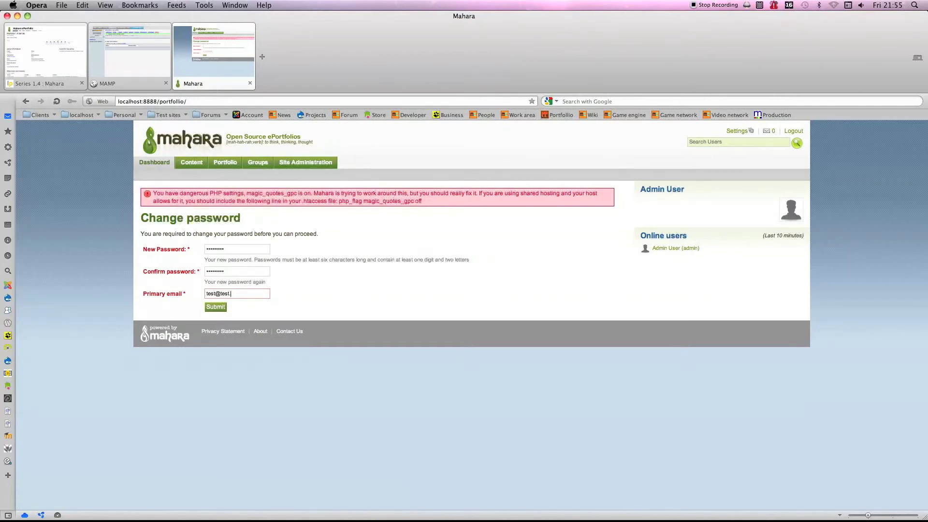
type("com")
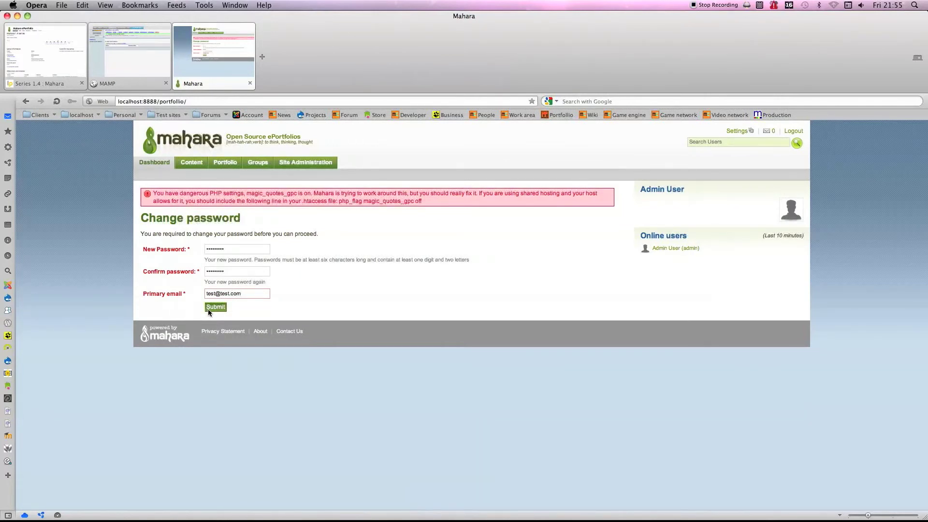
left_click(215, 306)
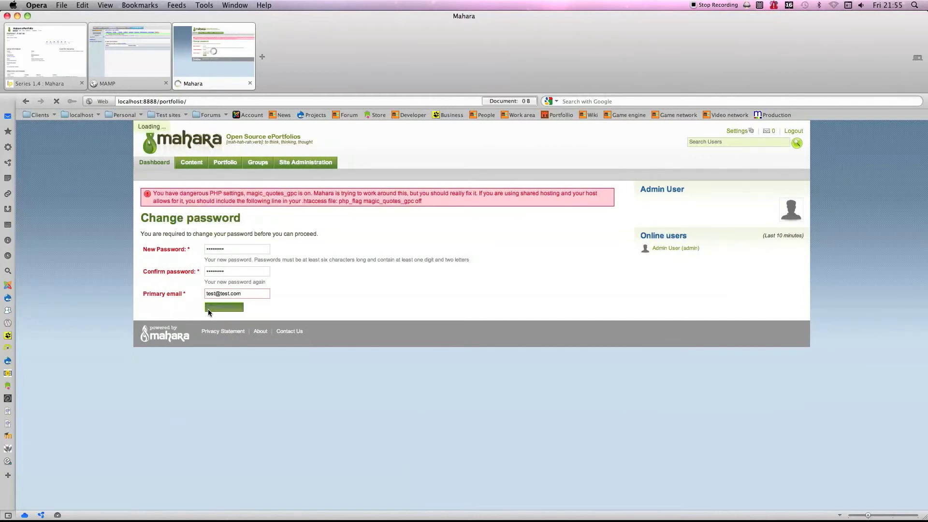
Land on the Mahara dashboard confirming the password was saved and profile fields set
left_click(223, 307)
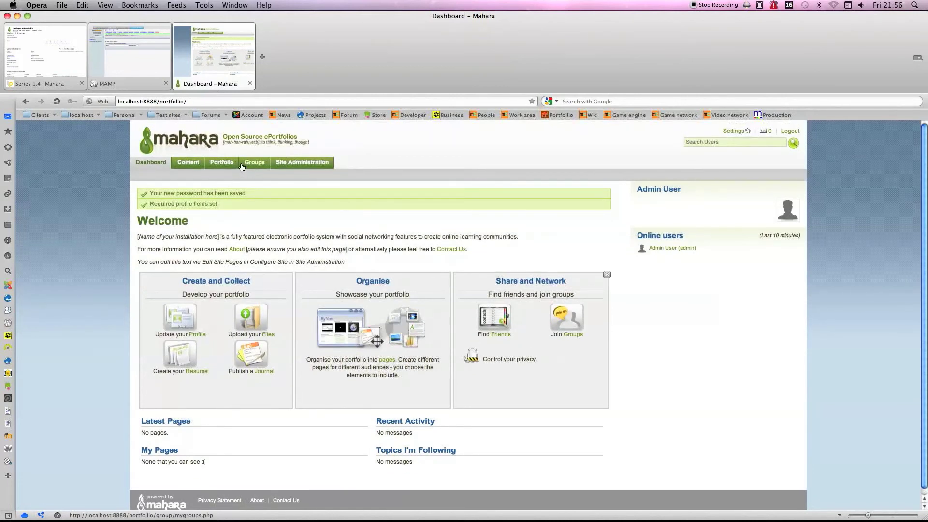
mouse_move(365, 154)
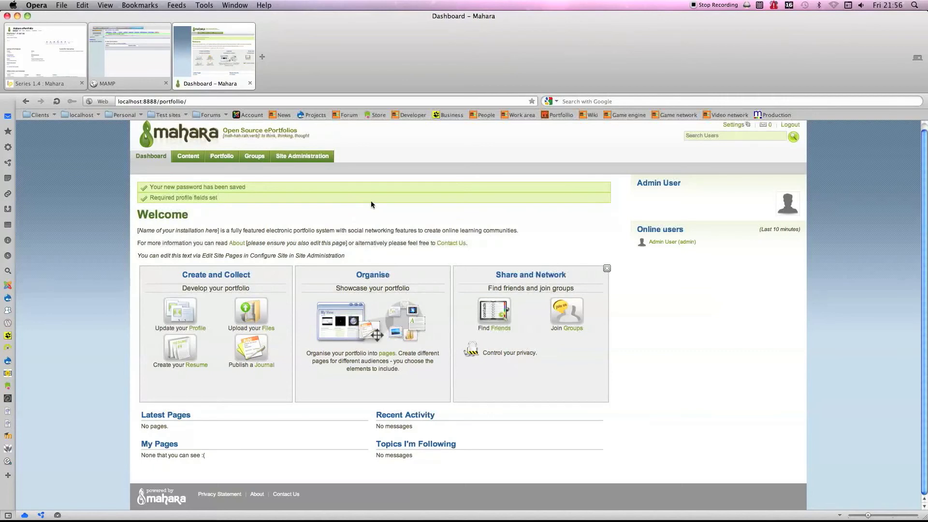
mouse_move(451, 242)
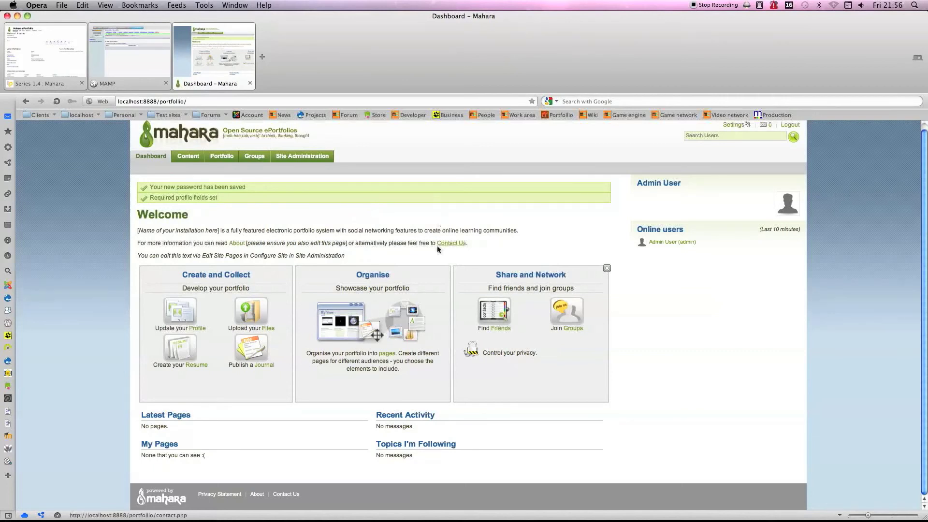
mouse_move(605, 175)
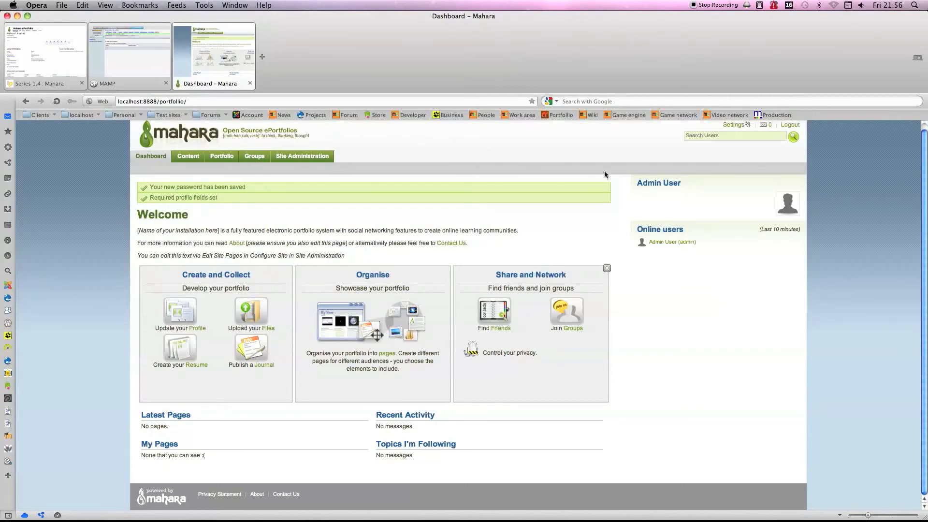
mouse_move(278, 226)
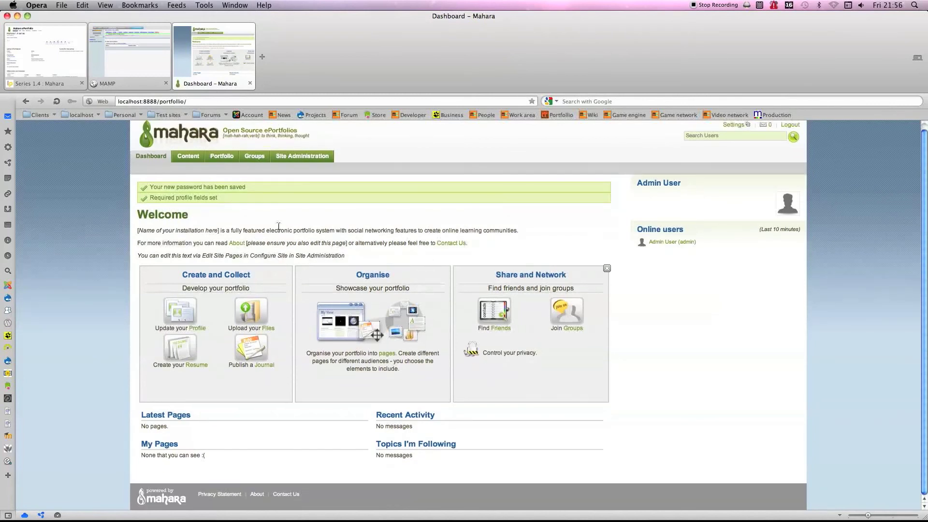